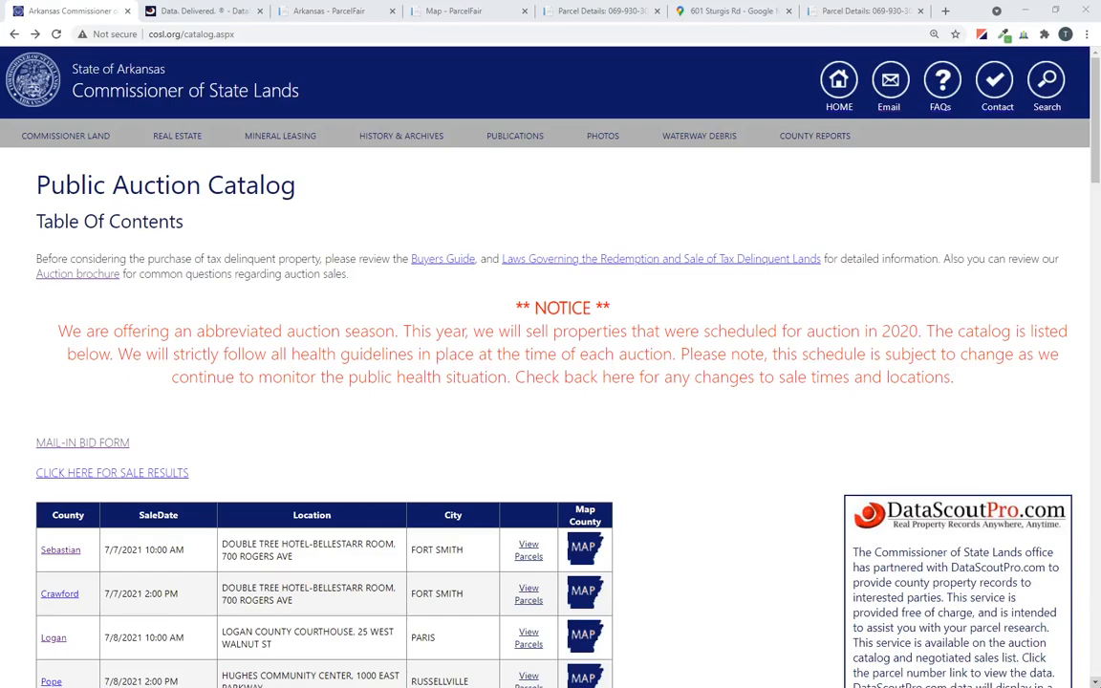
mouse_move(579, 345)
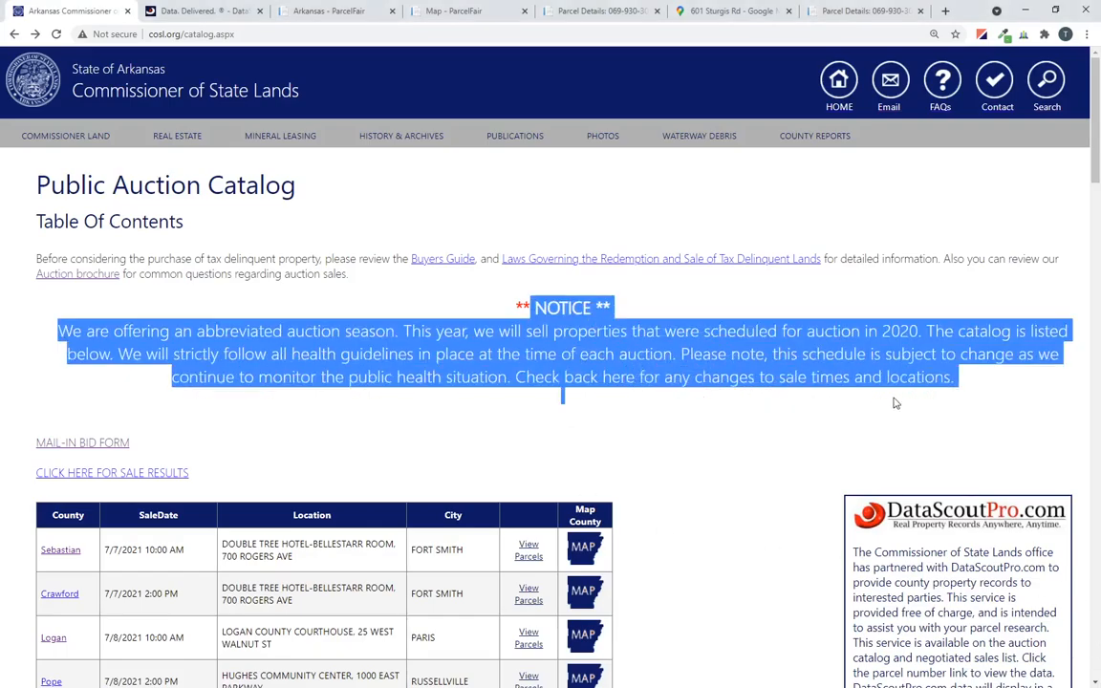
Clear the highlighted notice text and scroll through the COSL auction page.
left_click(731, 426)
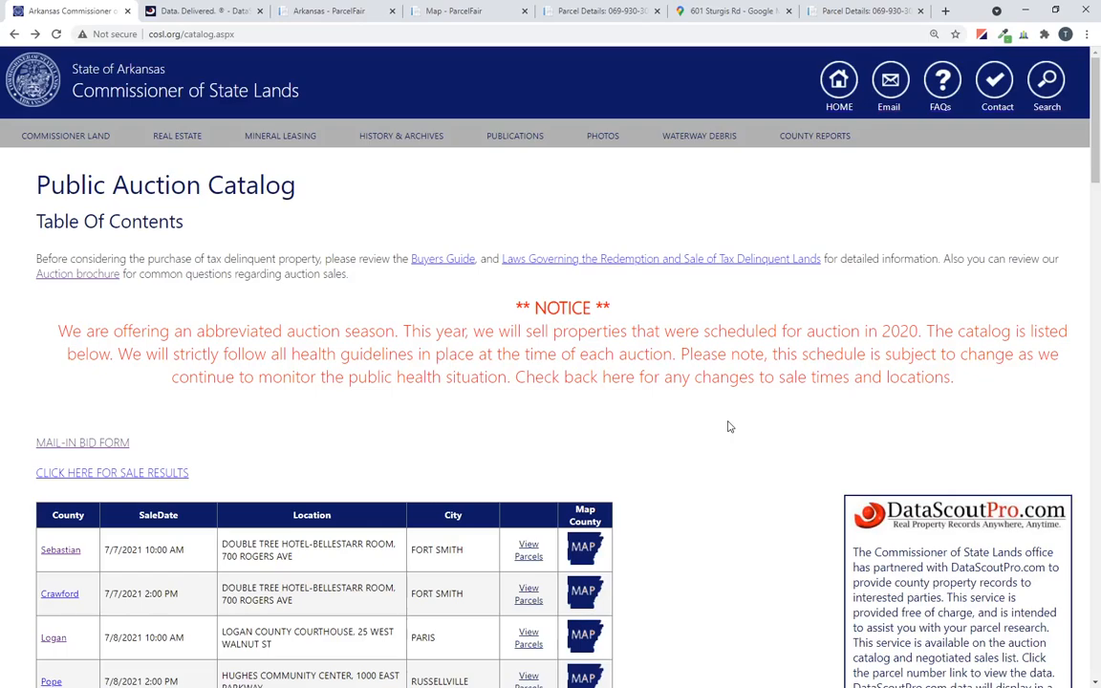
scroll("down", 3)
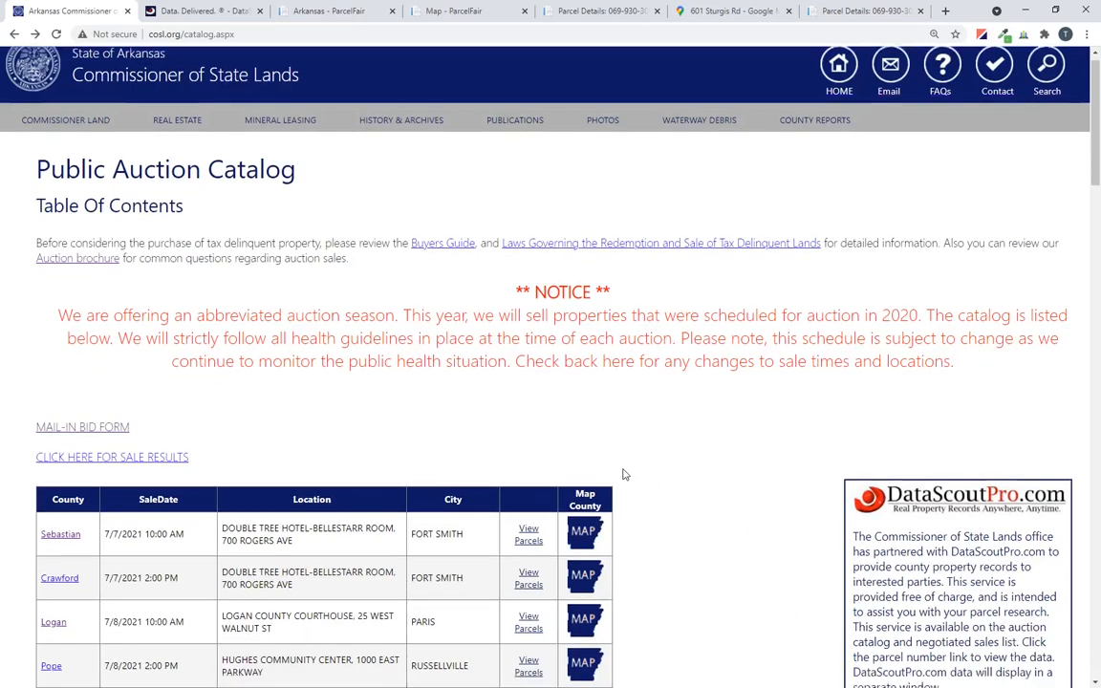
scroll("down", 3)
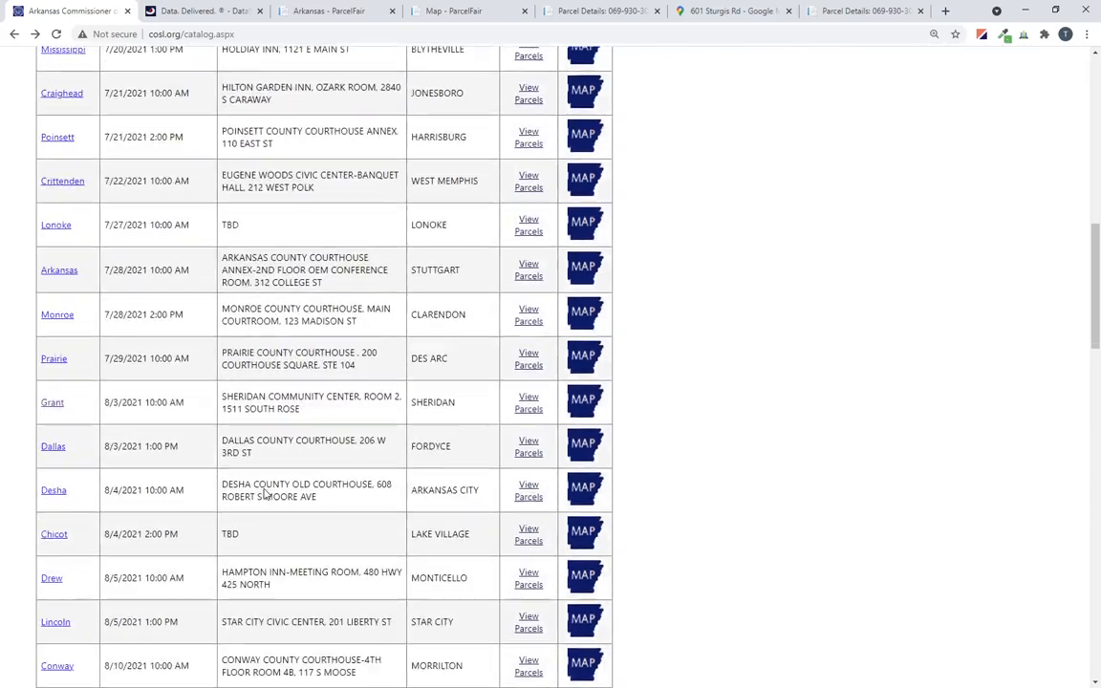
scroll("down", 3)
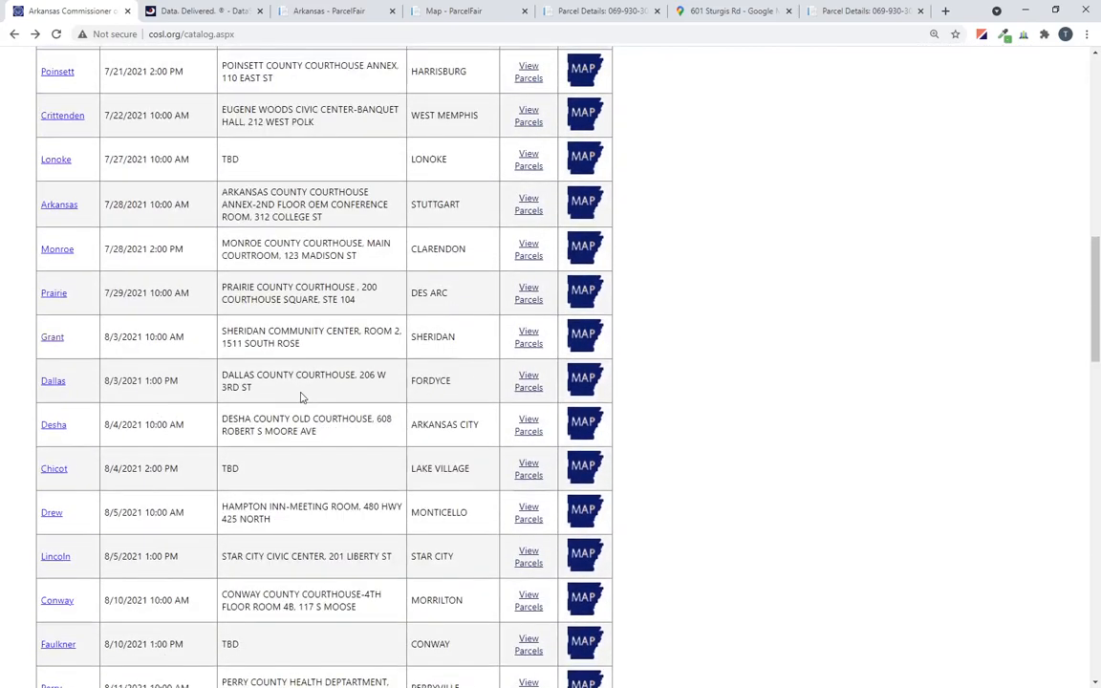
scroll("up", 3)
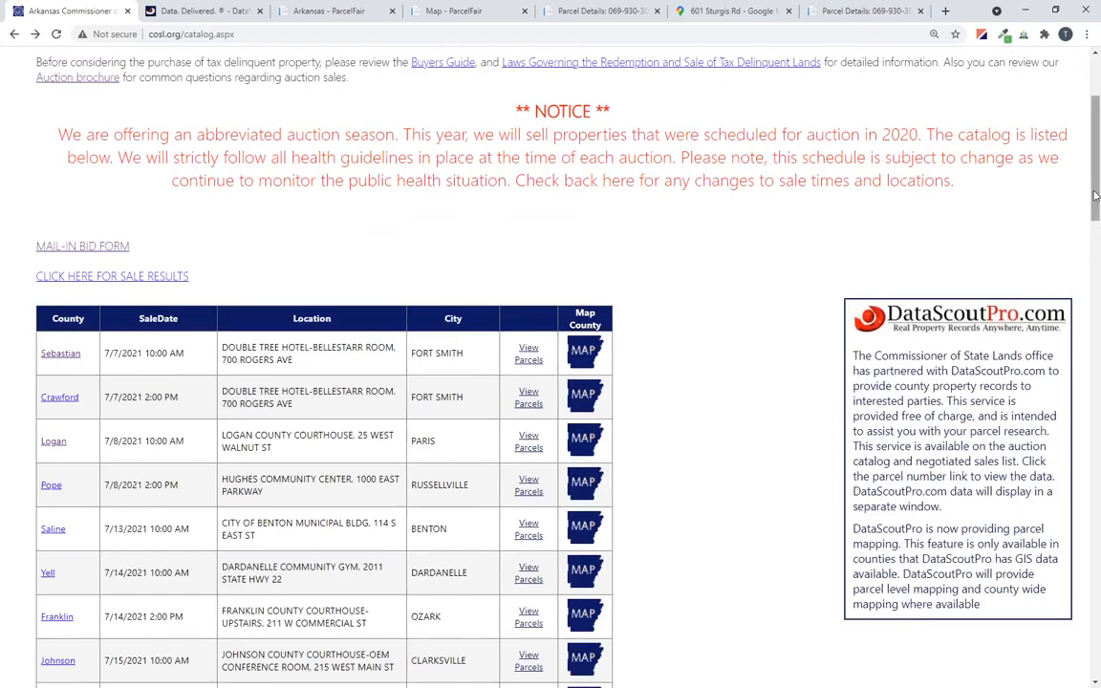
scroll("down", 3)
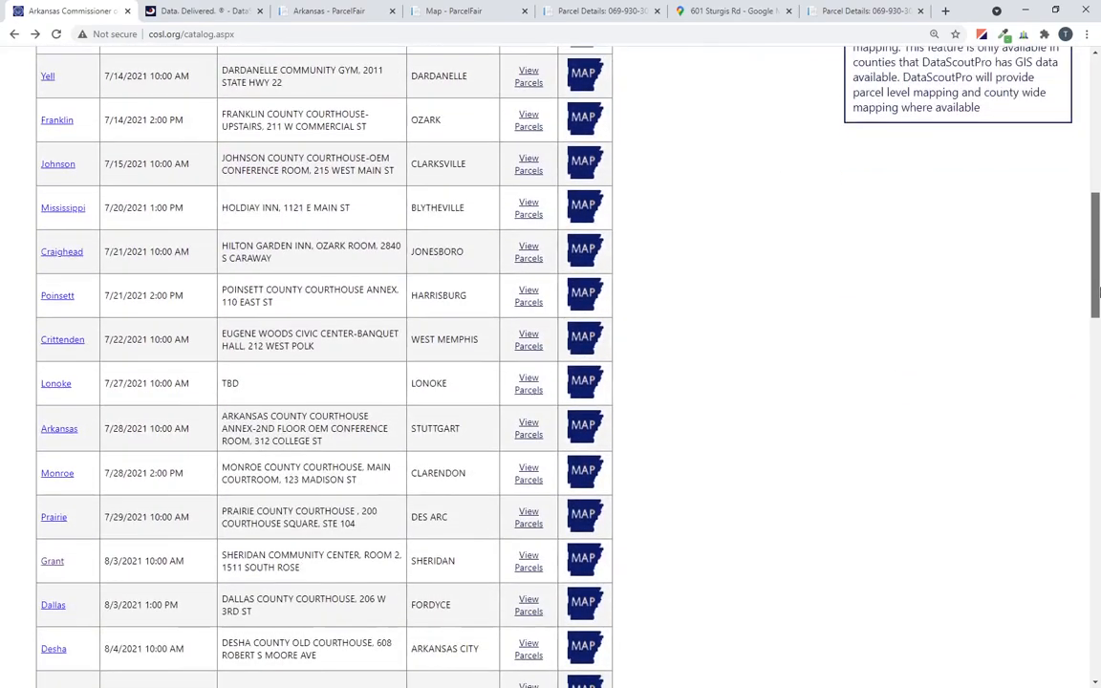
scroll("up", 3)
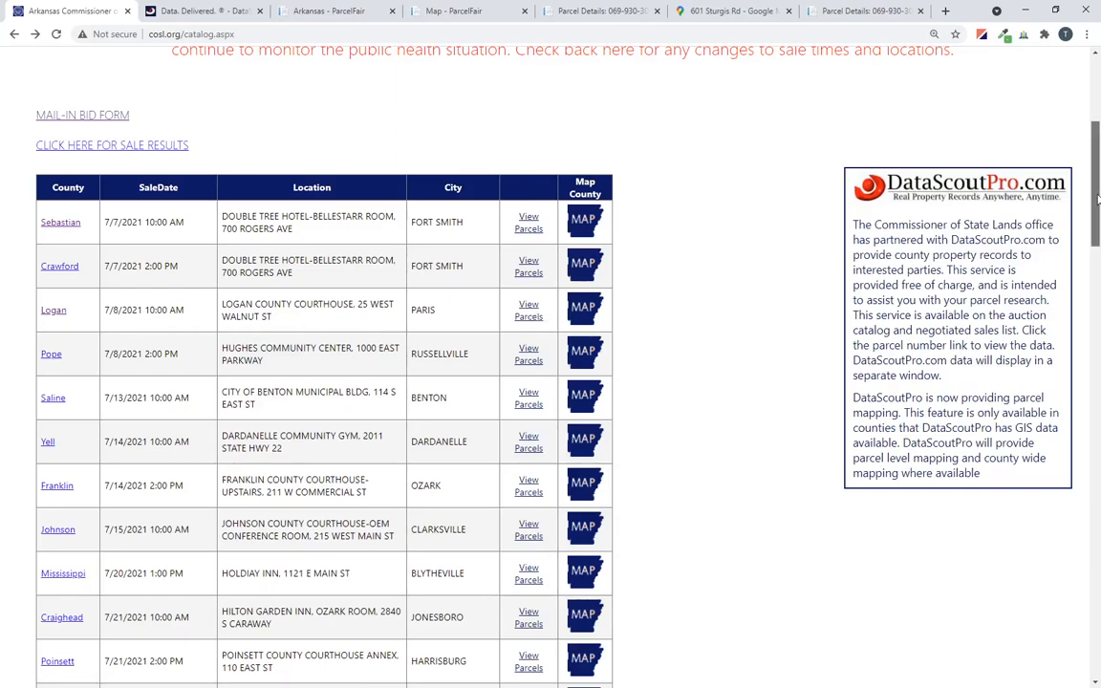
scroll("down", 3)
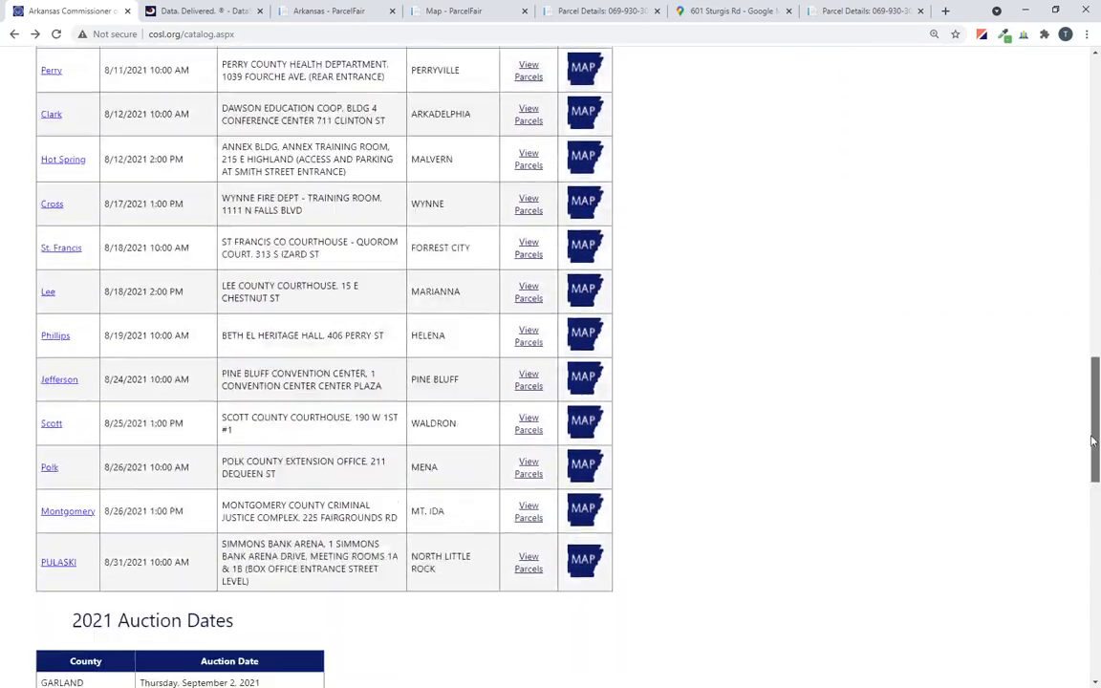
scroll("down", 3)
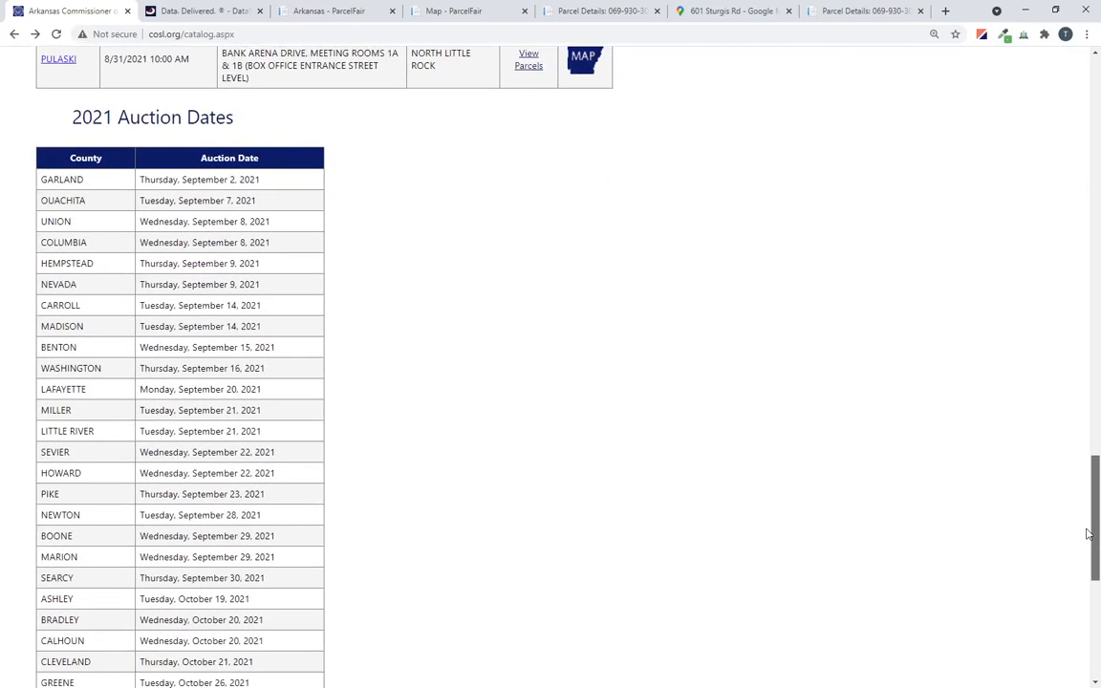
scroll("down", 3)
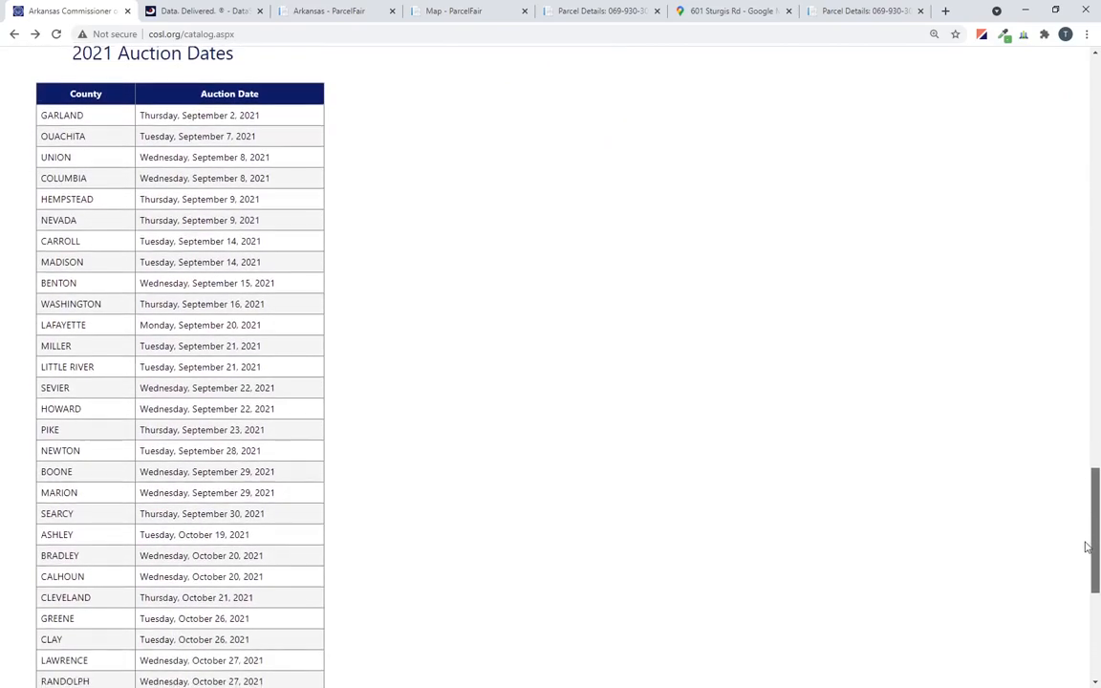
scroll("down", 3)
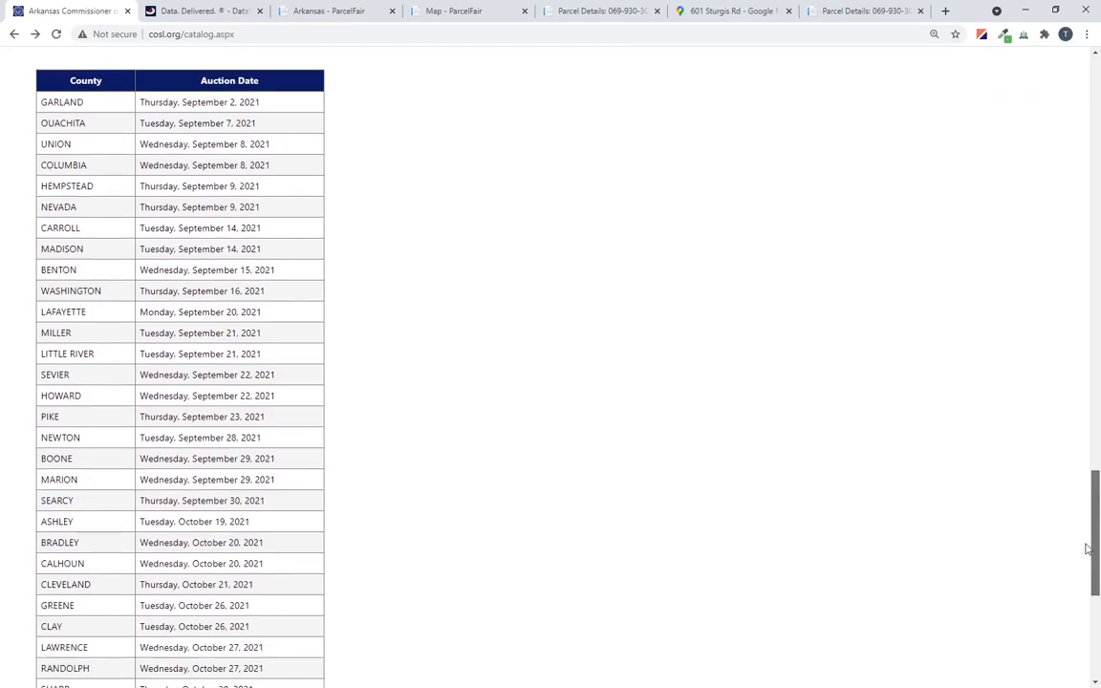
scroll("down", 3)
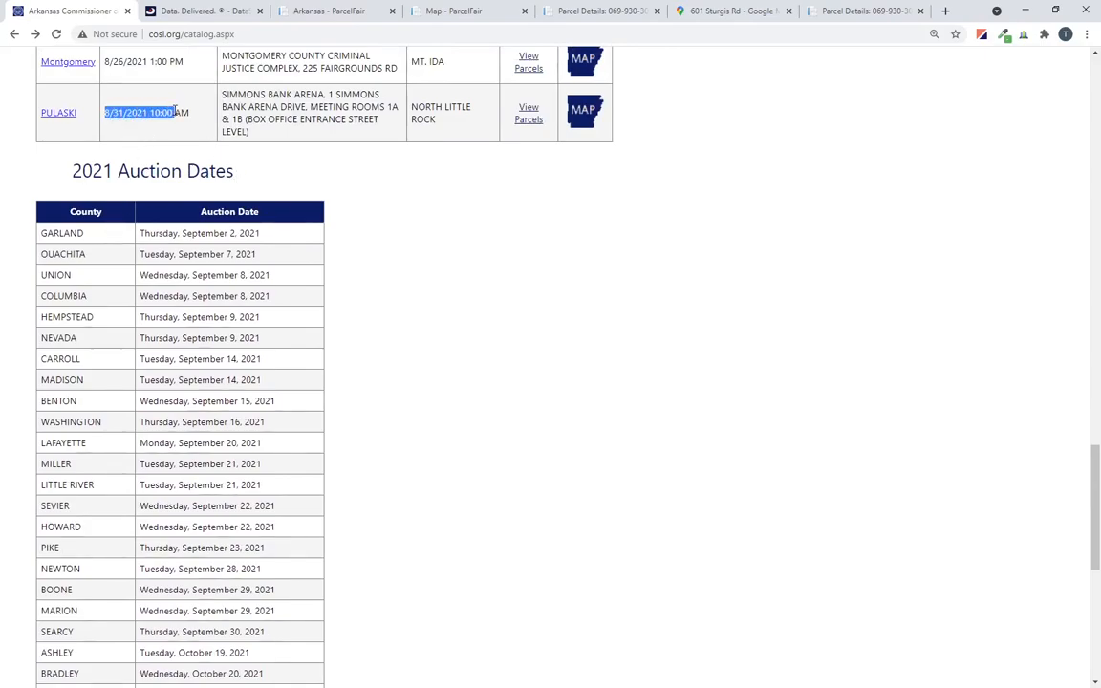
scroll("down", 3)
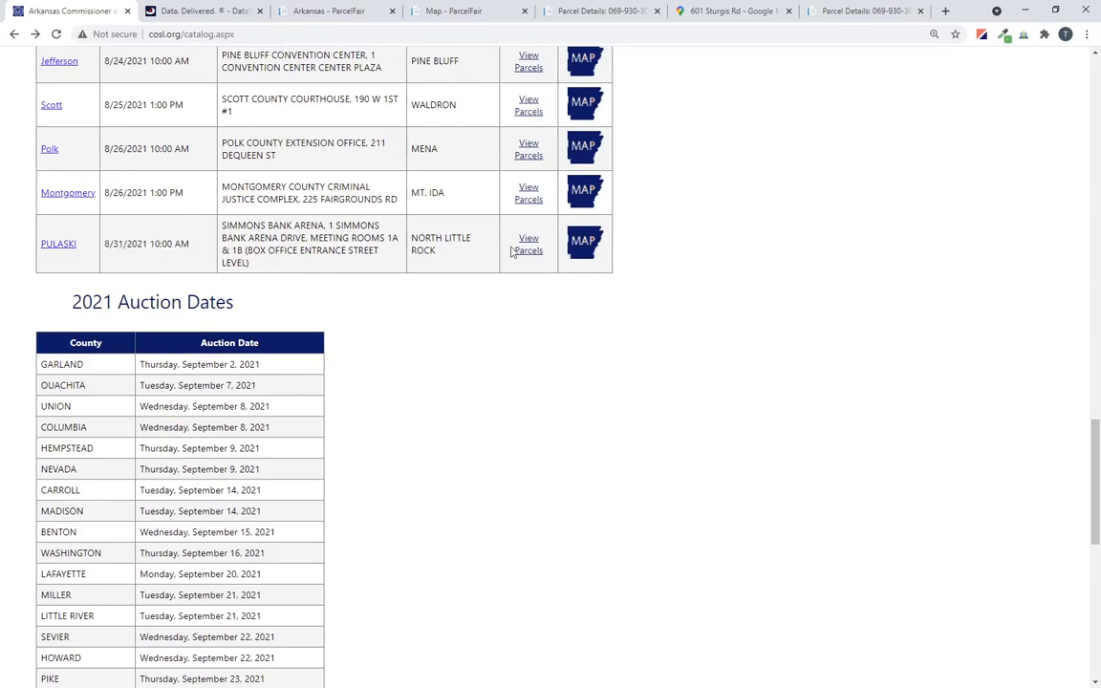
scroll("down", 3)
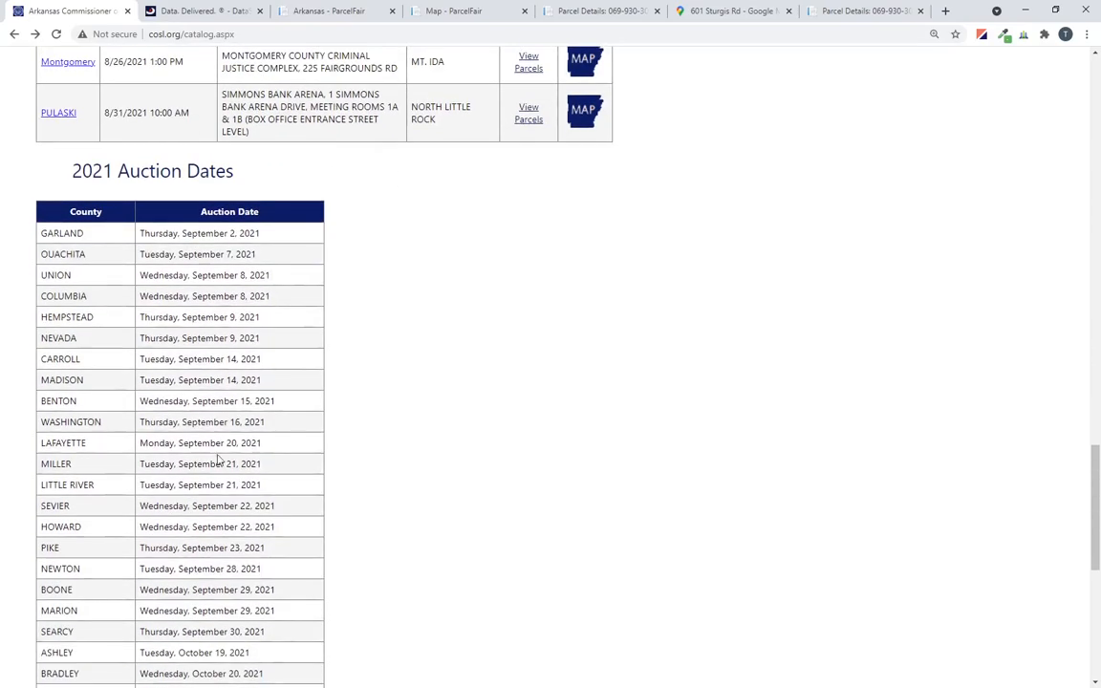
scroll("up", 3)
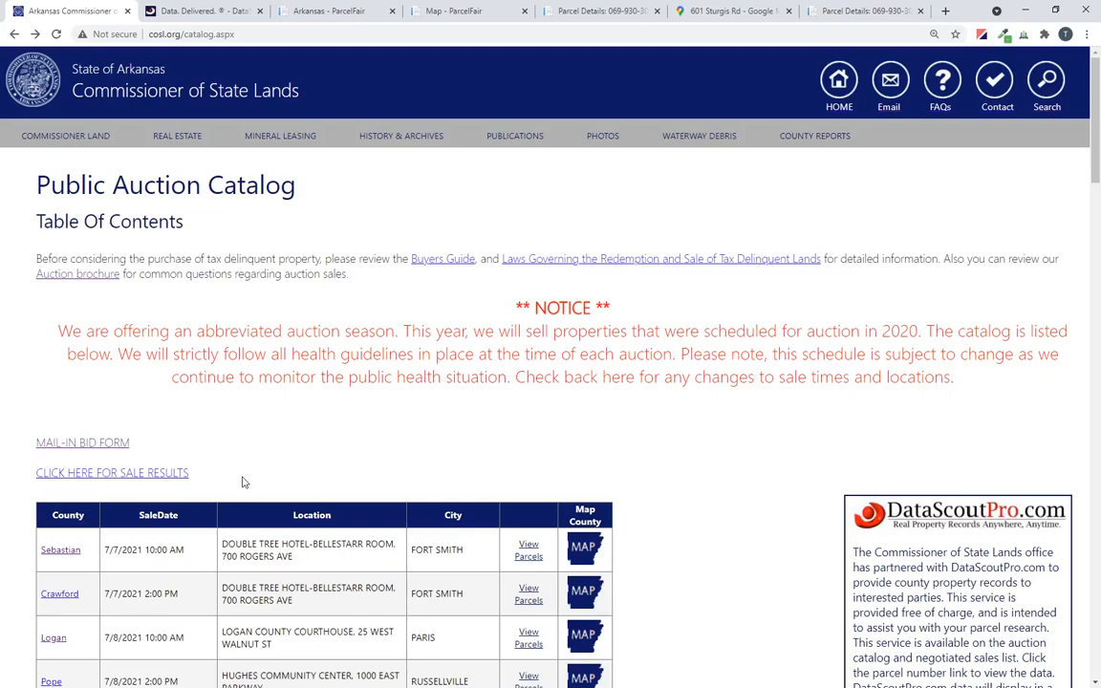
mouse_move(220, 452)
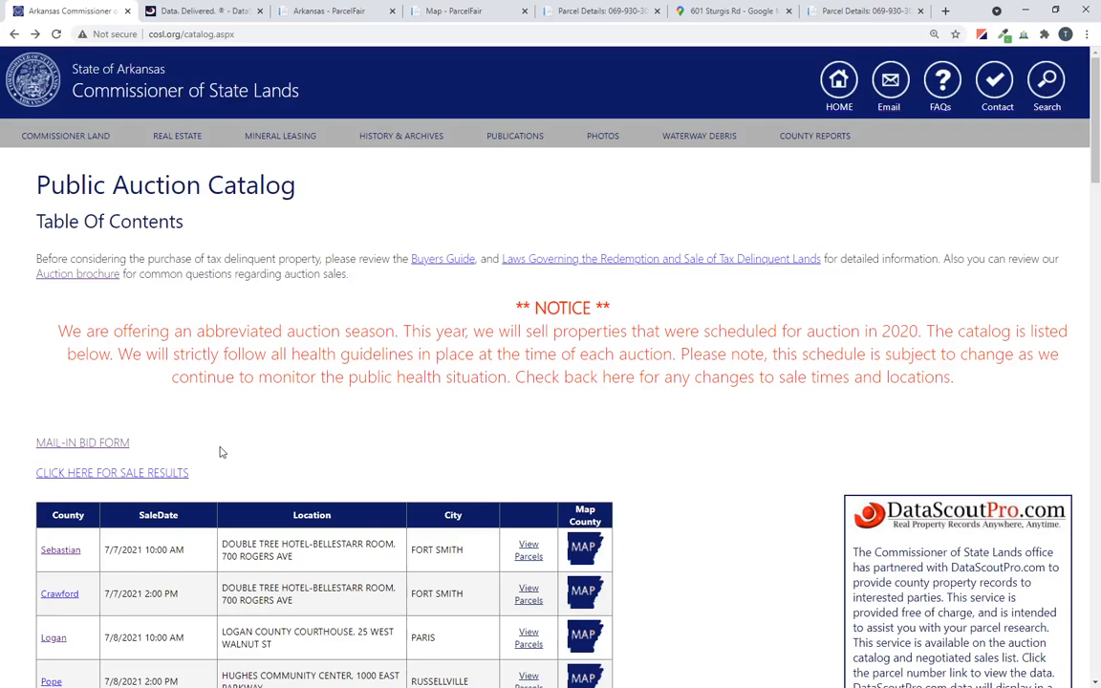
mouse_move(266, 415)
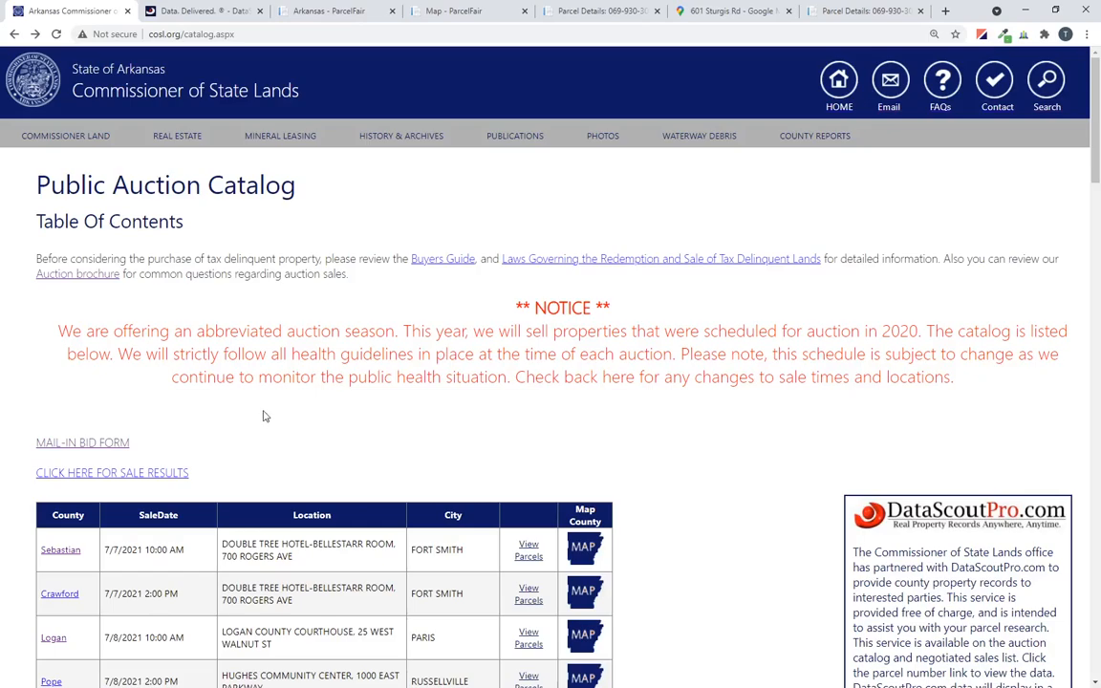
mouse_move(388, 403)
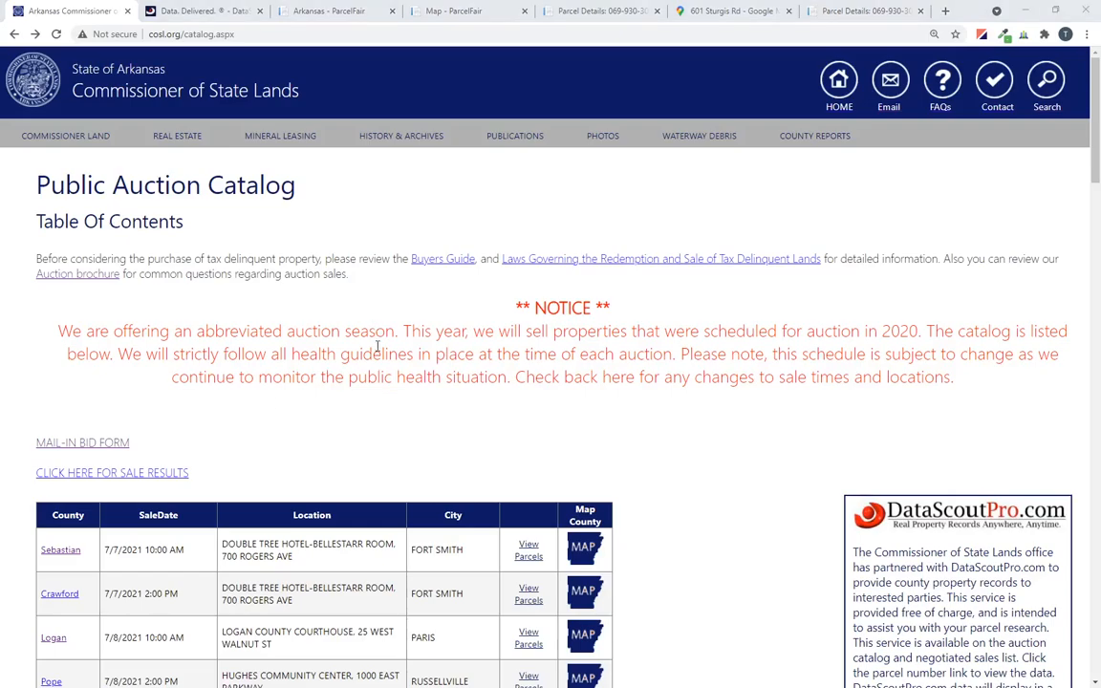
Open the Sebastian County 7/7/2021 Fort Smith parcel list and scroll through it.
scroll("down", 3)
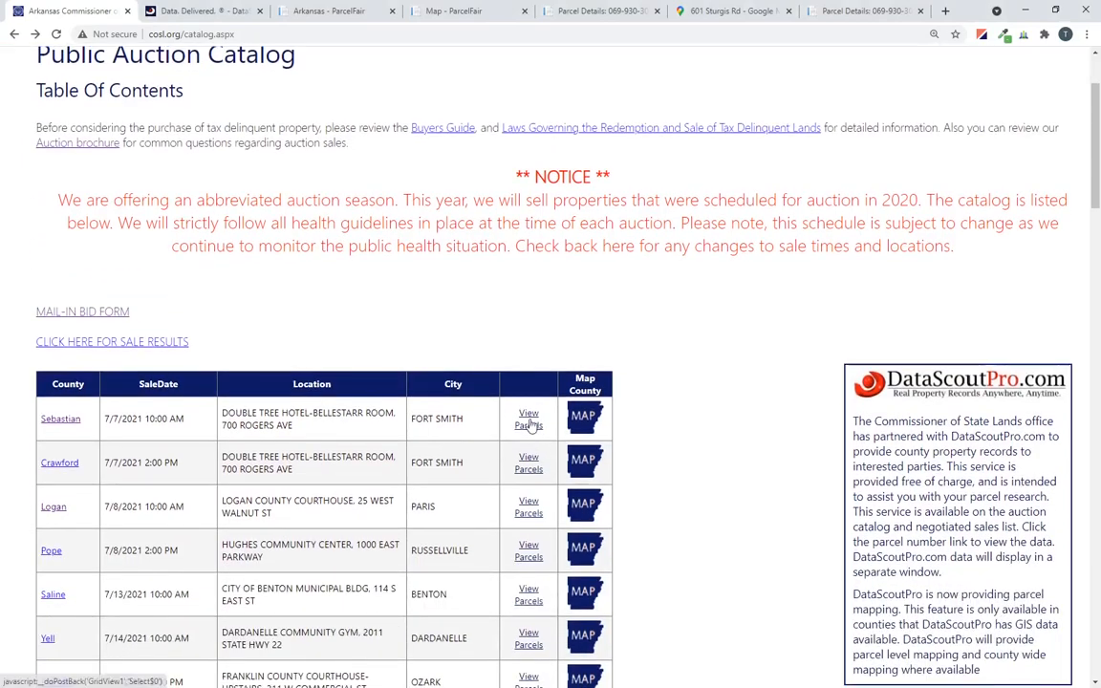
left_click(529, 419)
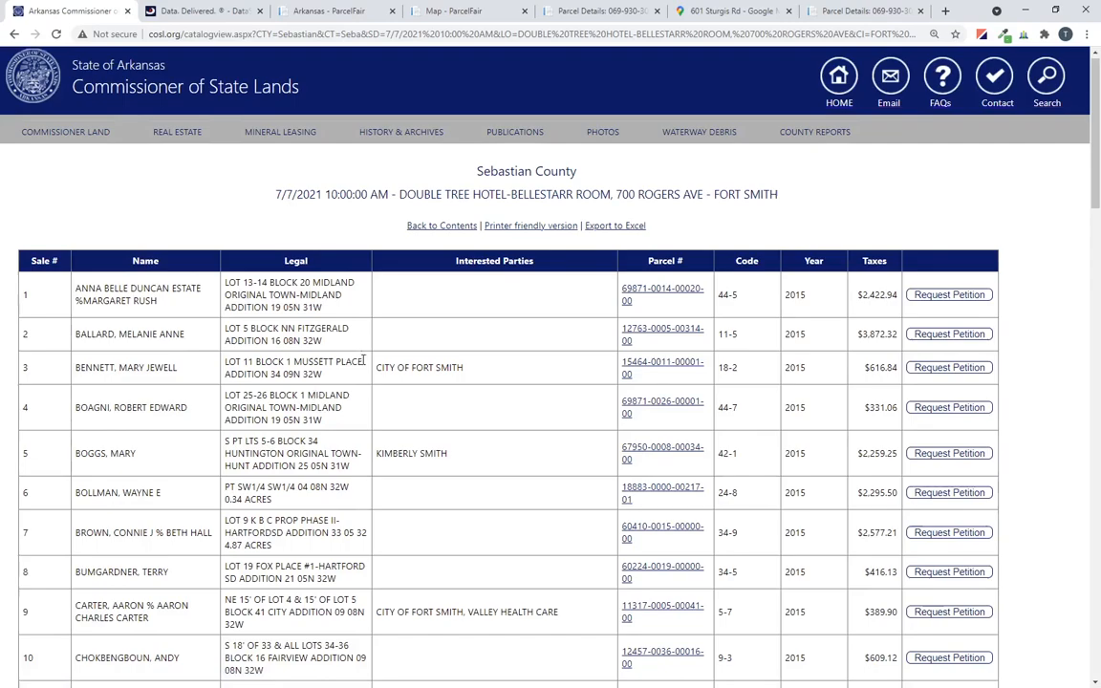
scroll("down", 3)
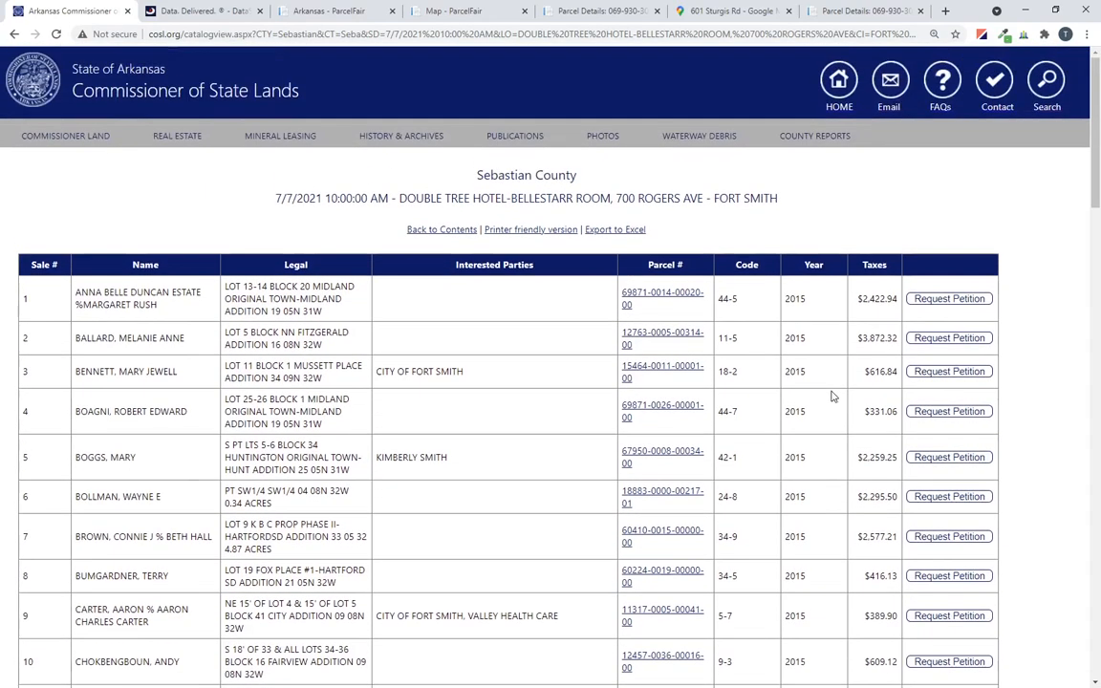
scroll("down", 3)
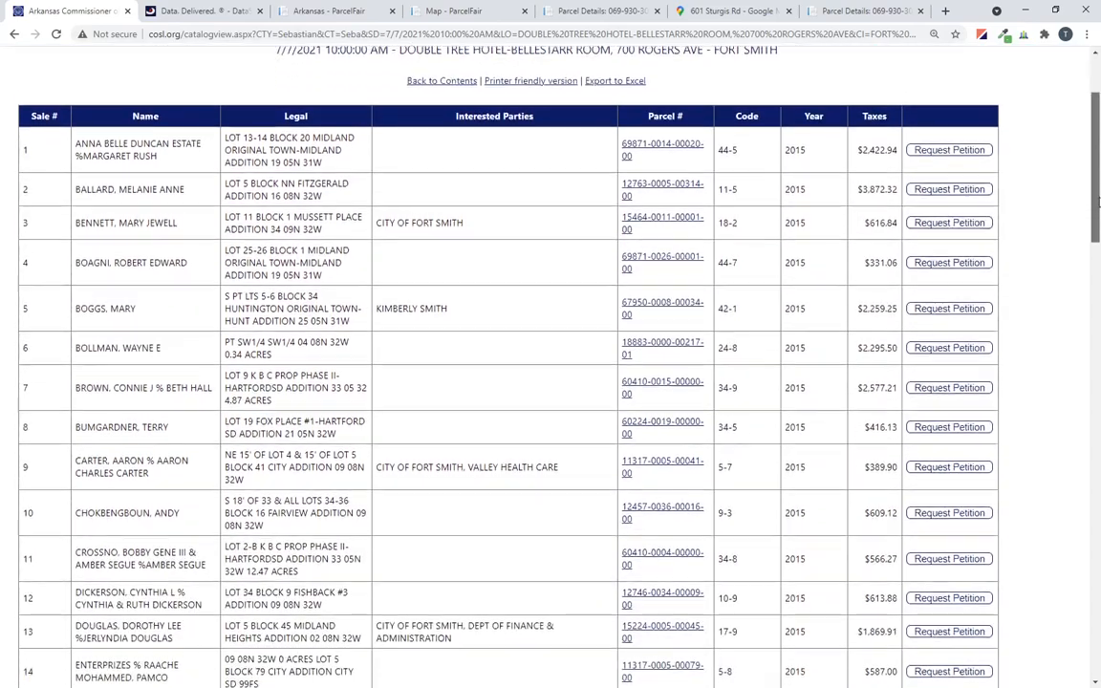
scroll("down", 3)
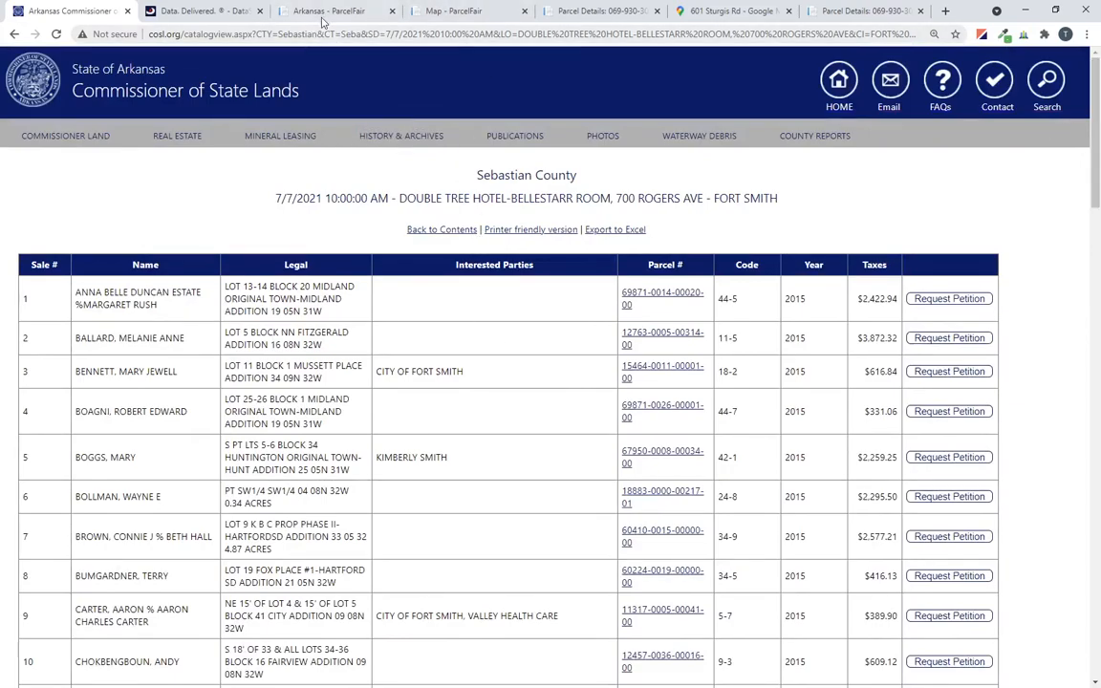
Return to the Arkansas - ParcelFair tab and scroll down toward the county list.
left_click(330, 10)
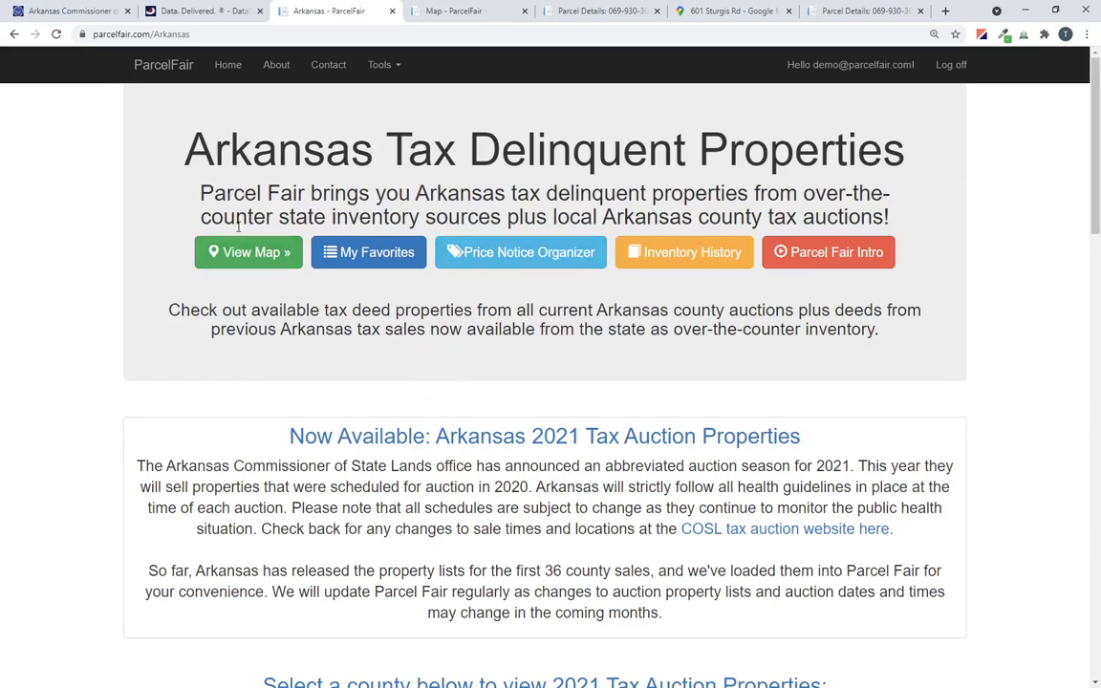
scroll("down", 3)
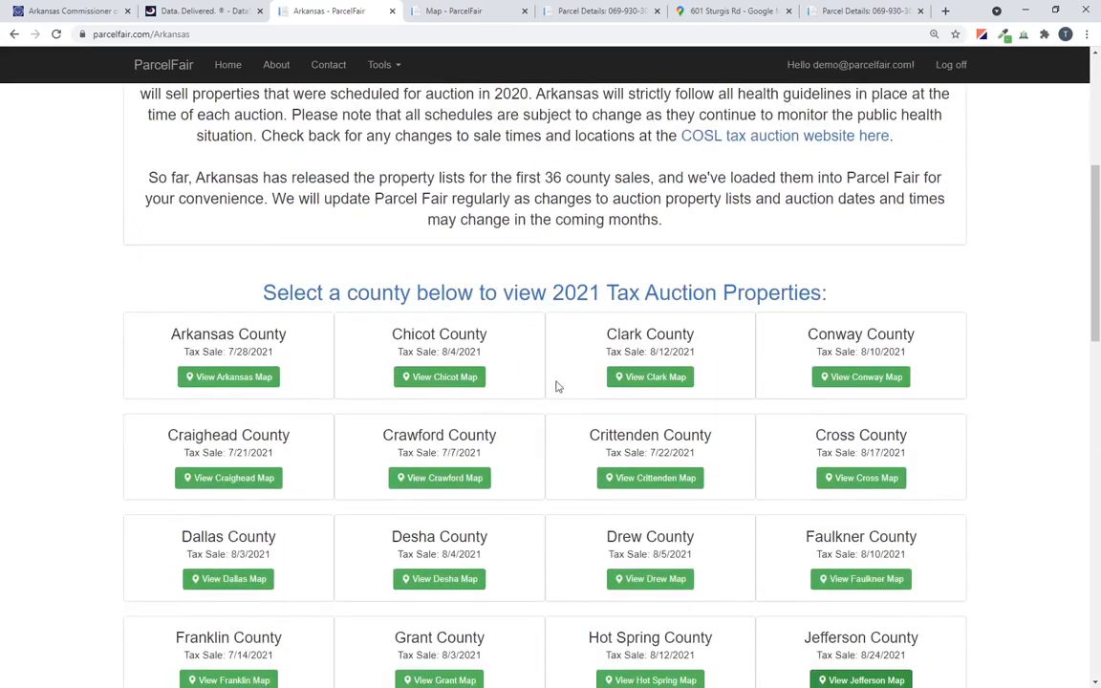
scroll("down", 3)
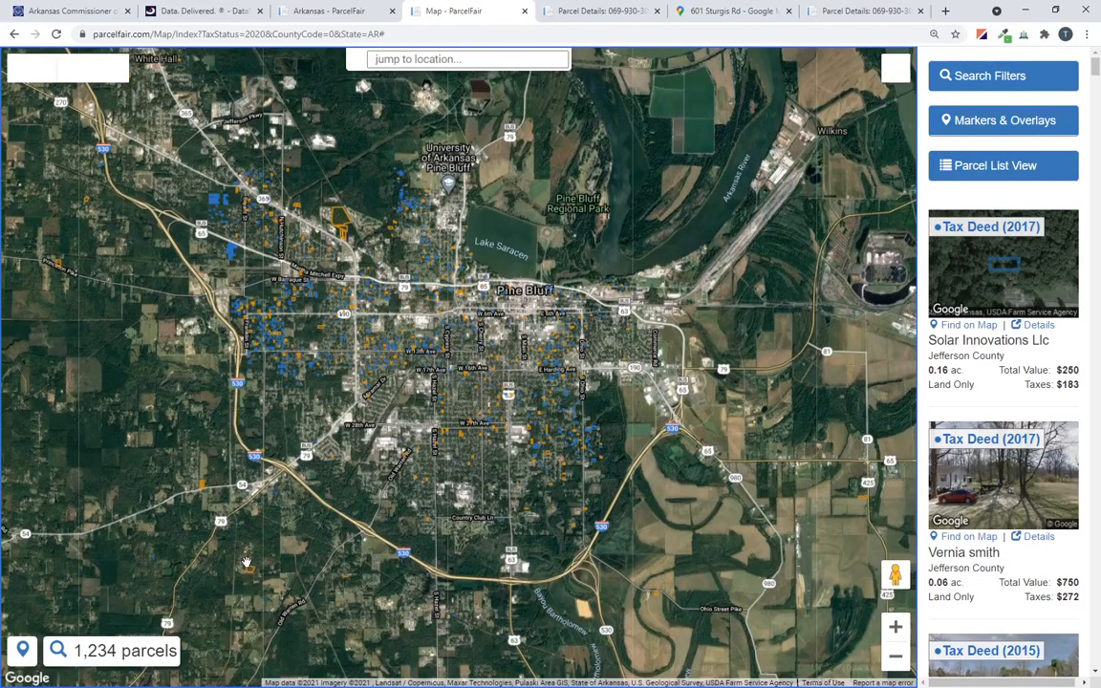
mouse_move(396, 349)
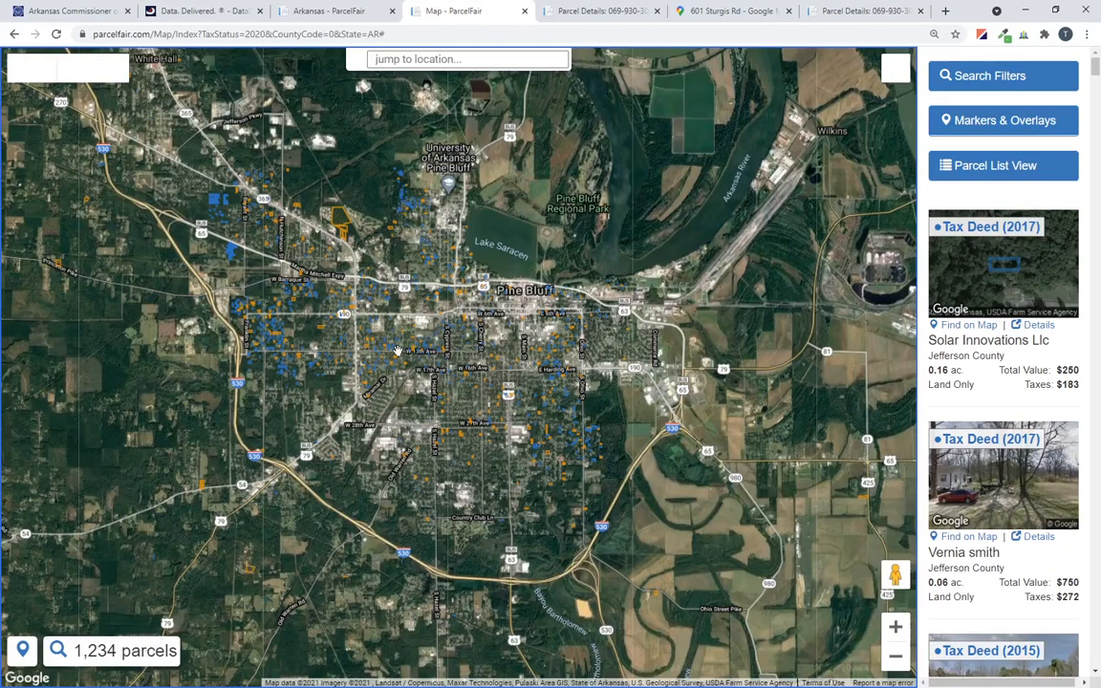
mouse_move(392, 254)
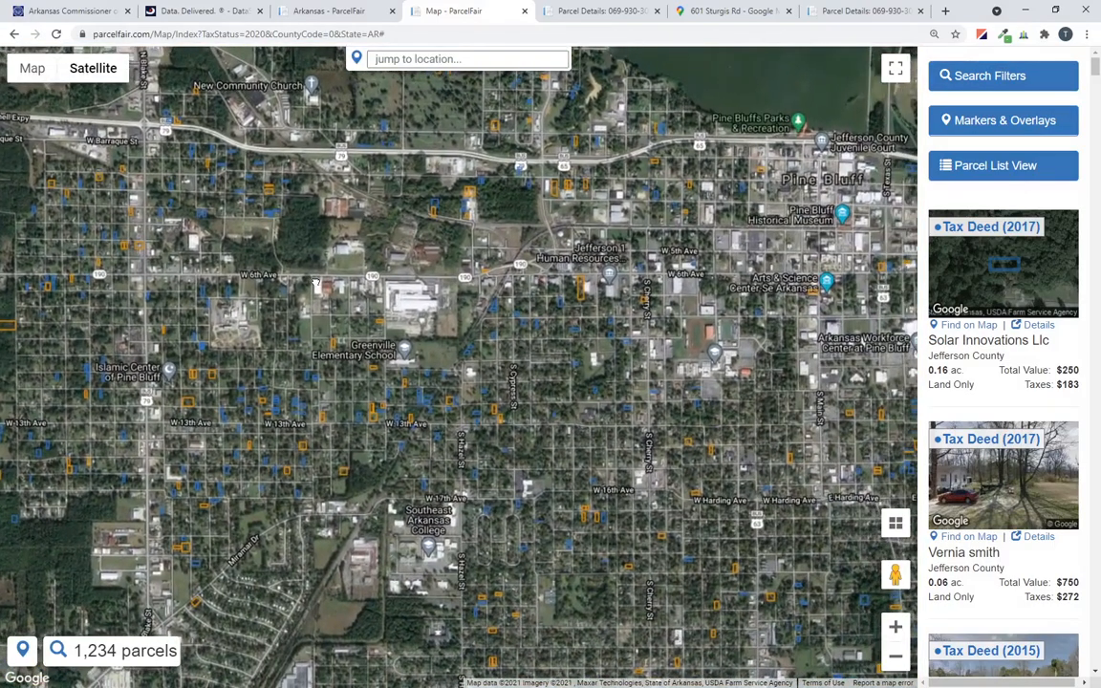
Pan north of Pine Bluff and open the 2.06-acre Interfirst Bank Dallas parcel's details.
left_click_drag(315, 287, 325, 411)
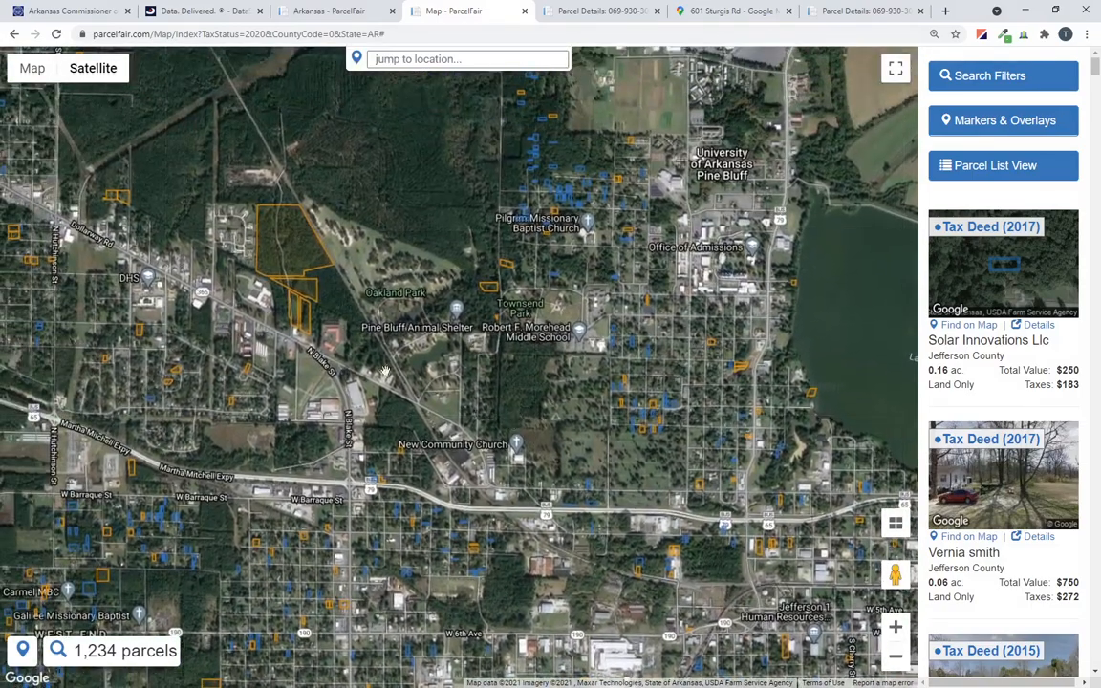
left_click(293, 344)
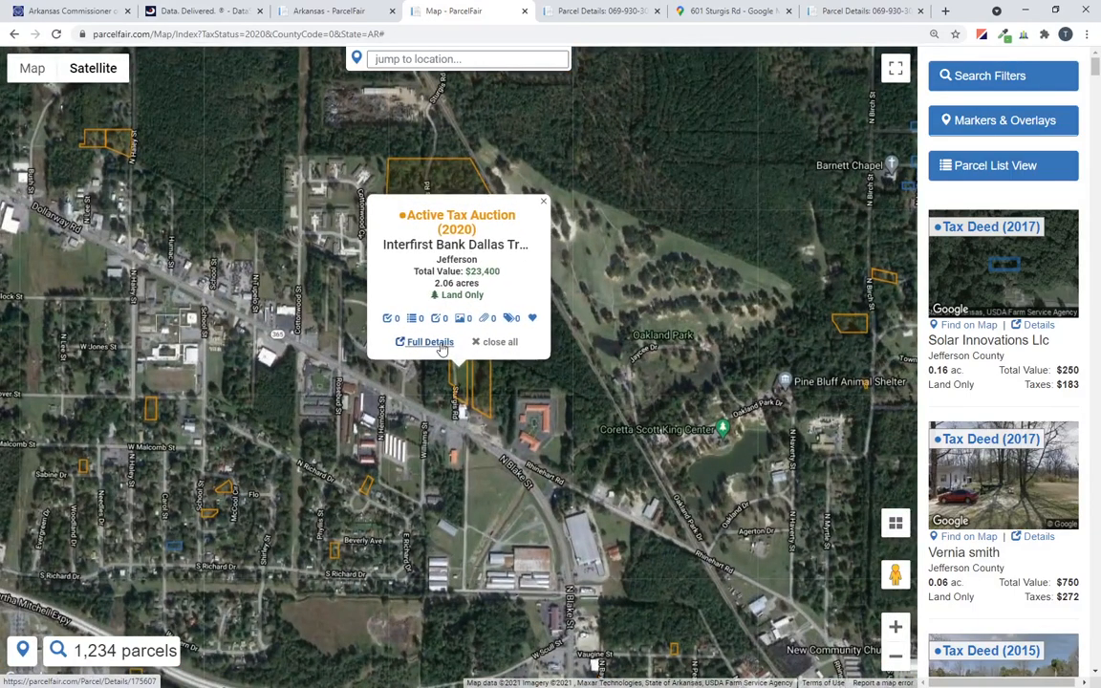
left_click(430, 343)
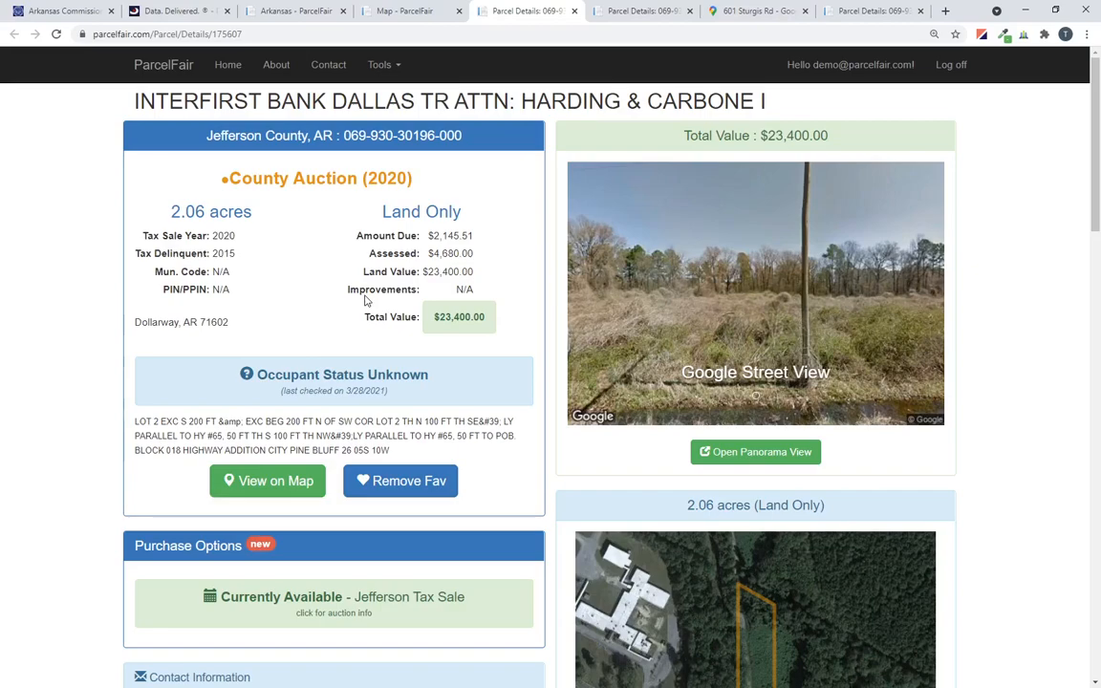
mouse_move(368, 286)
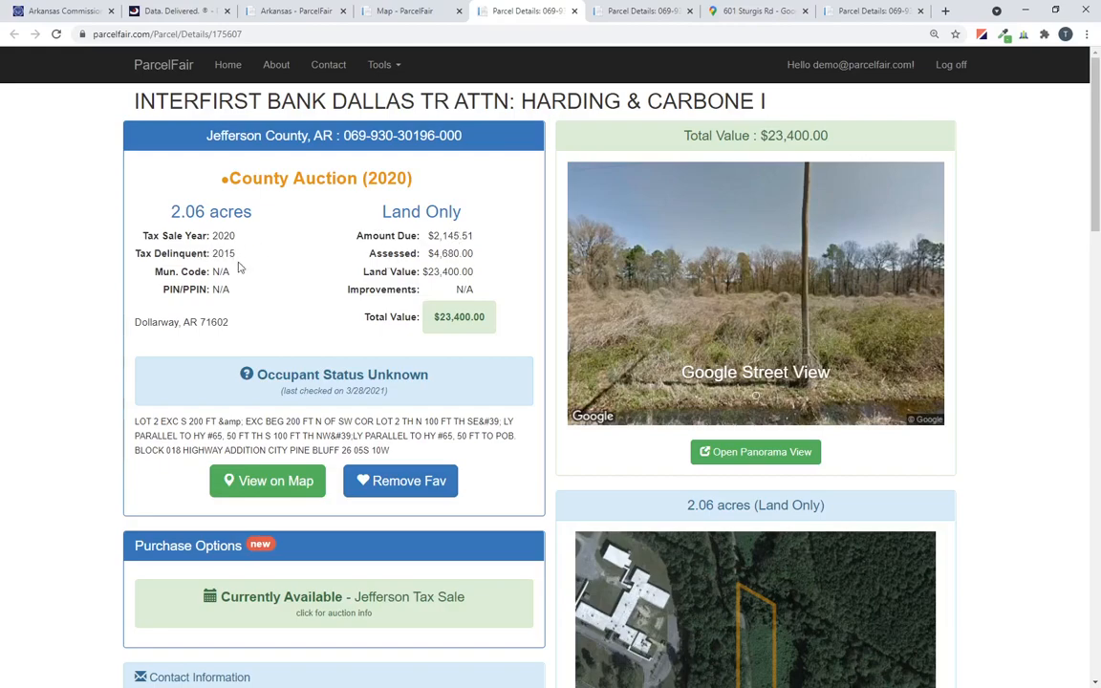
scroll("down", 3)
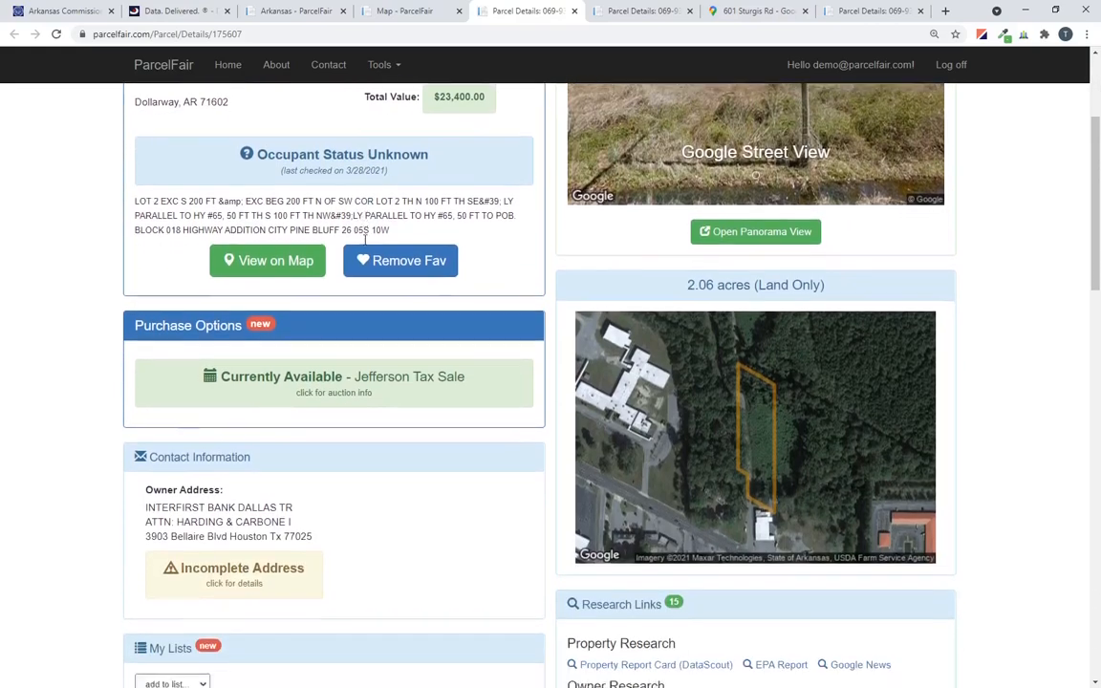
scroll("up", 3)
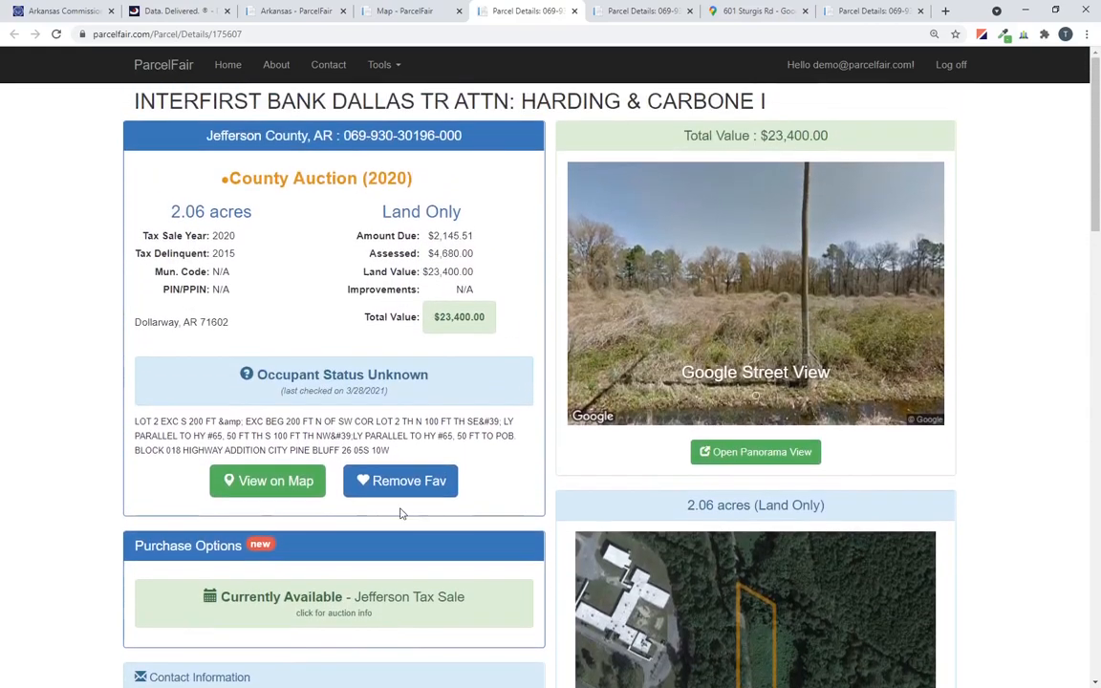
left_click(401, 481)
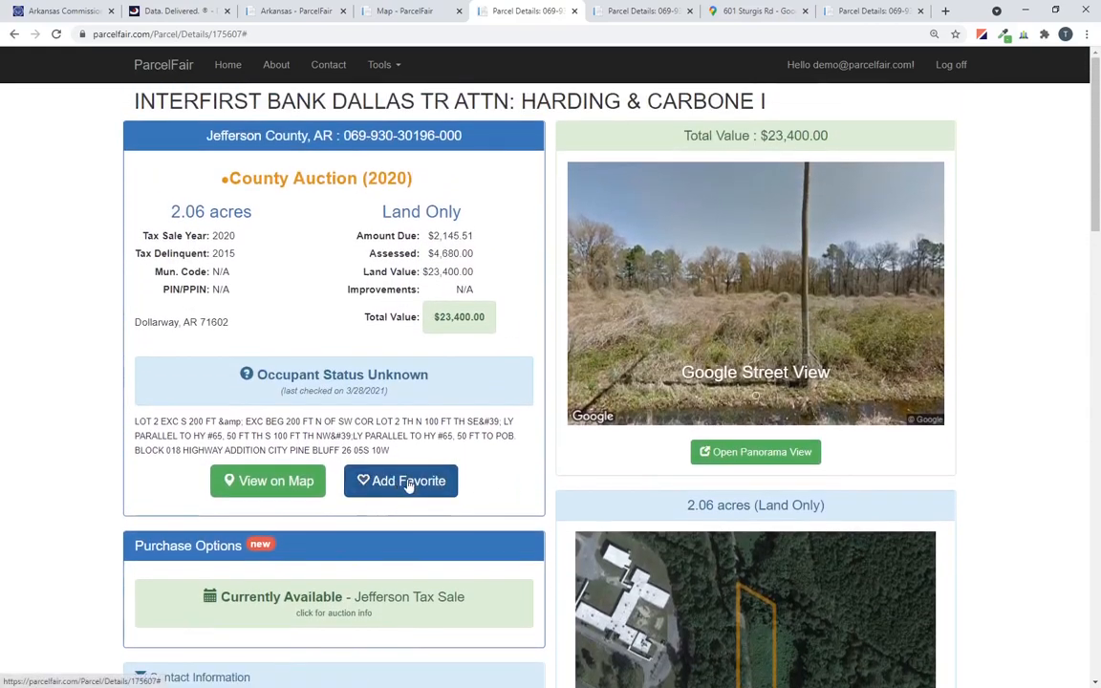
left_click(400, 481)
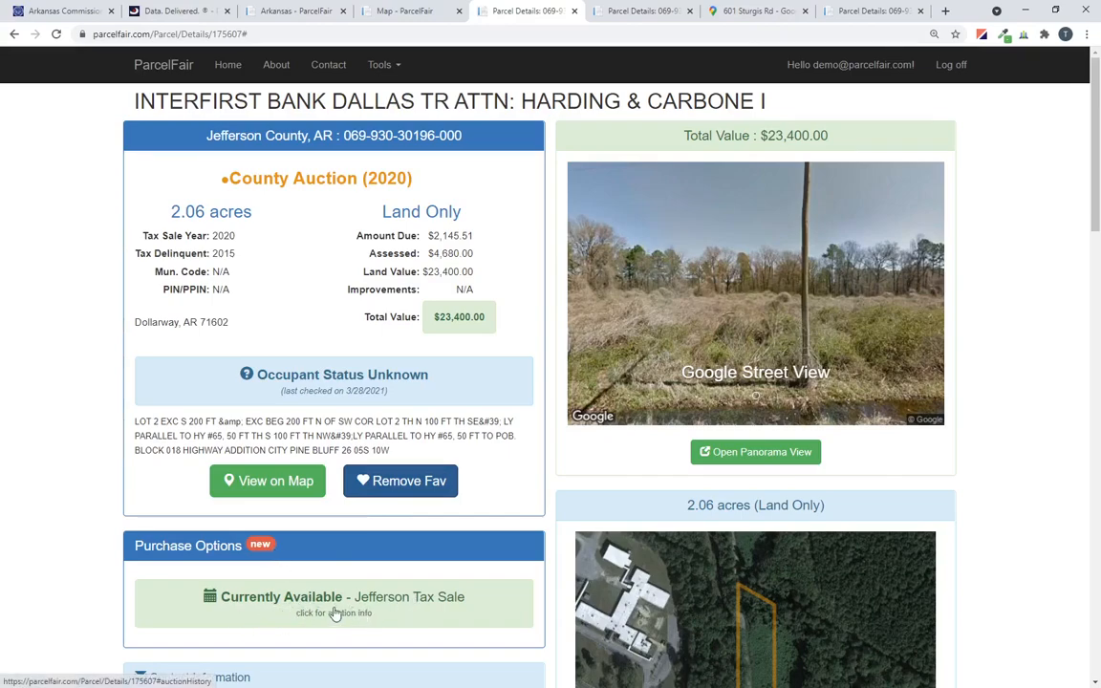
Jump to the 8/24/2021 Jefferson Tax Sale auction history showing $2,145.51 taxes due.
left_click(334, 597)
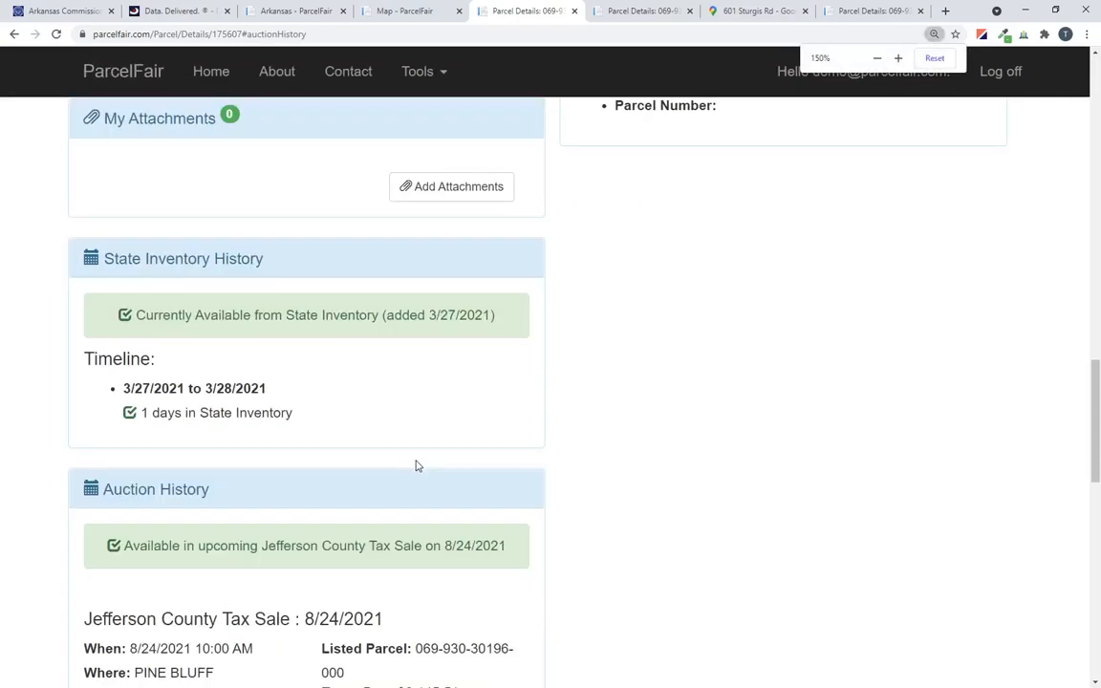
scroll("down", 3)
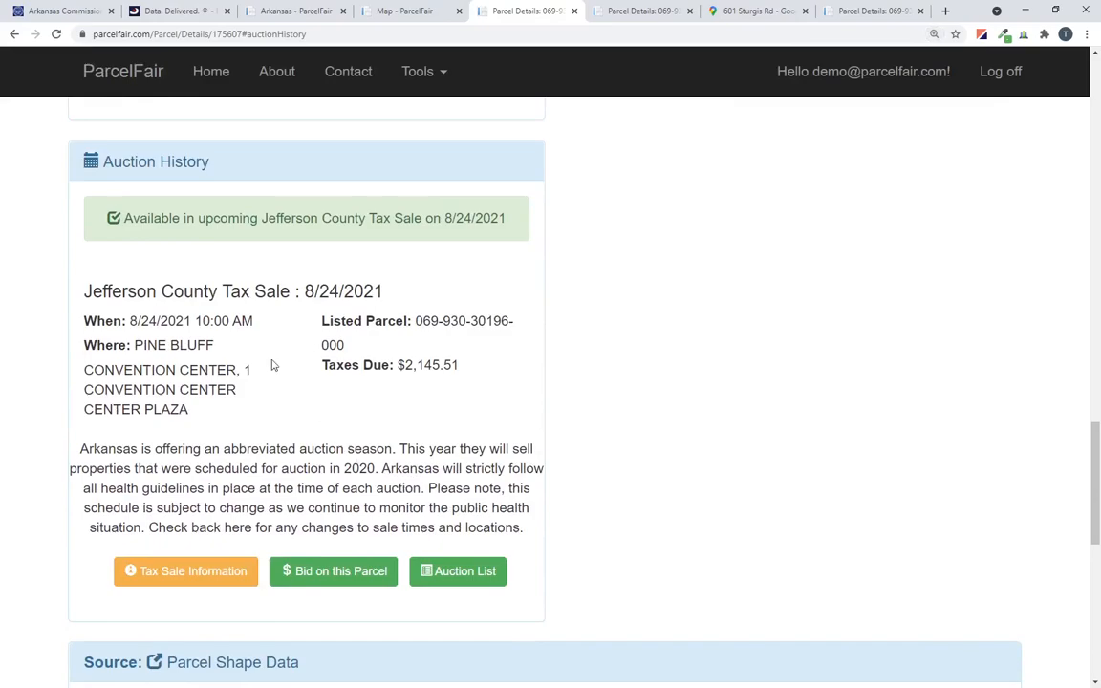
mouse_move(221, 422)
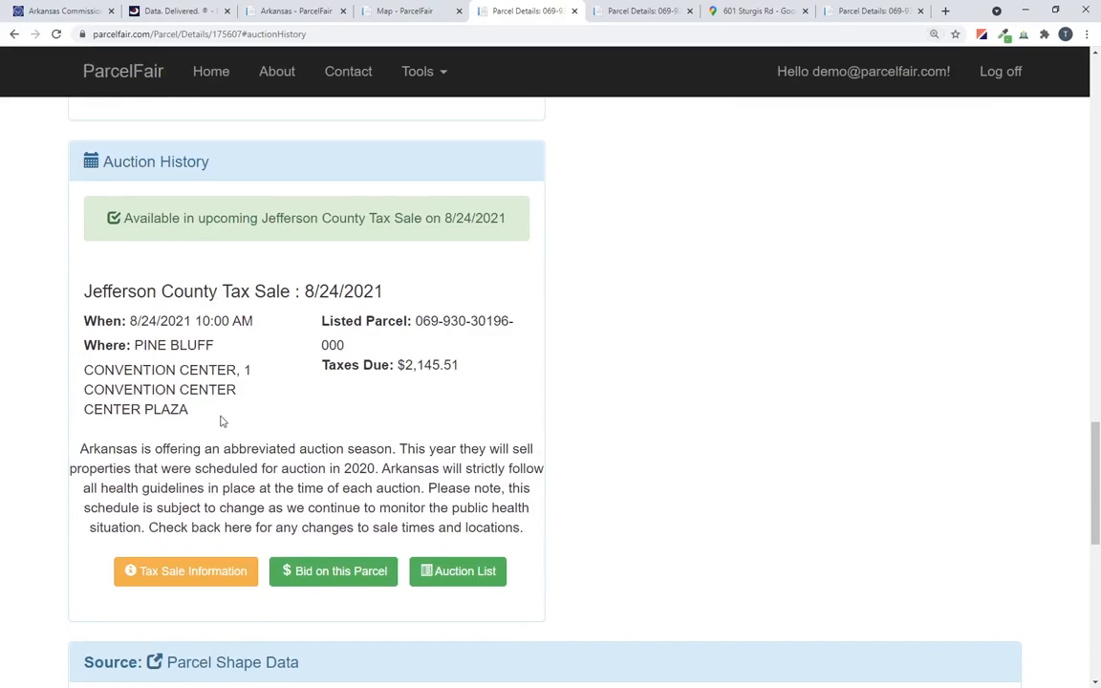
scroll("down", 3)
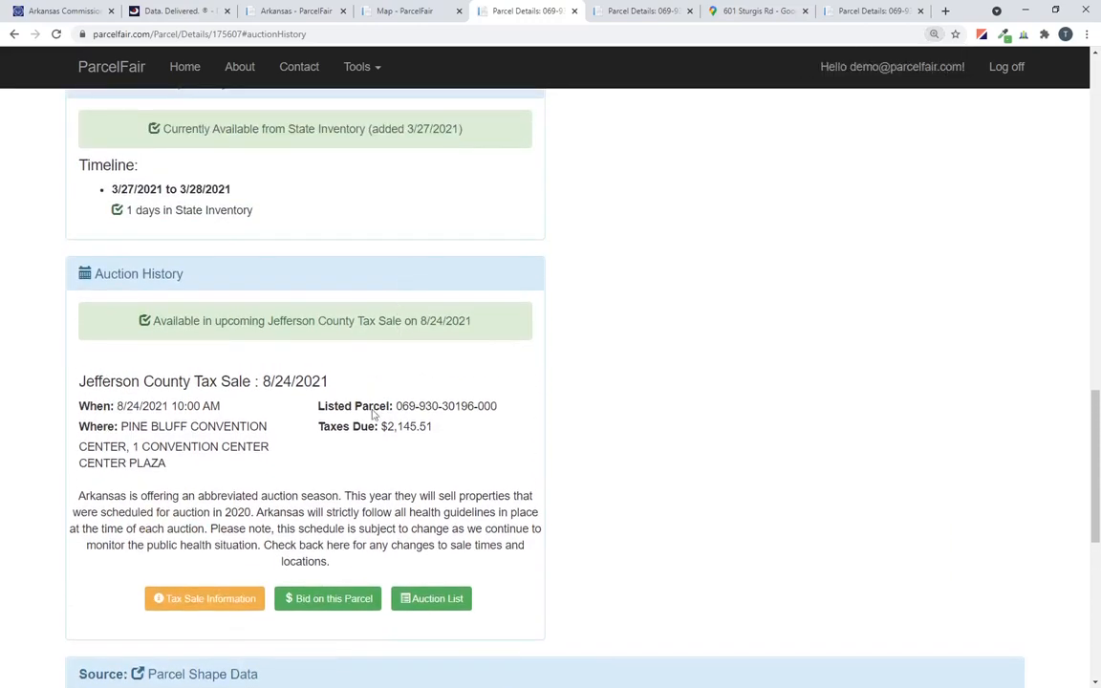
mouse_move(103, 385)
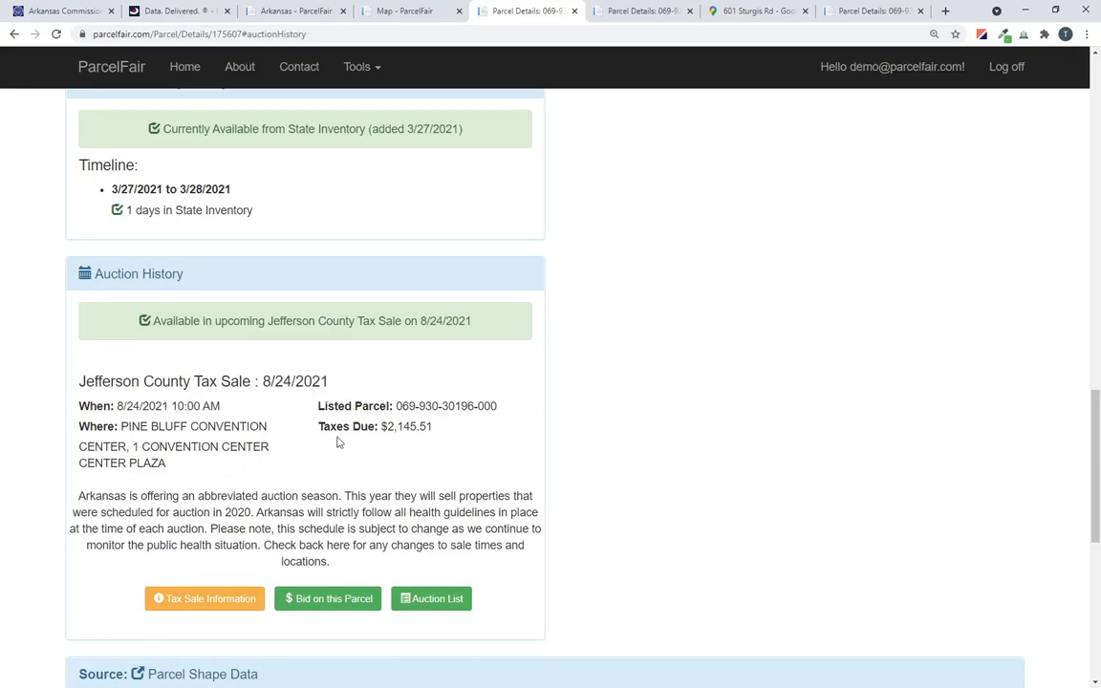
mouse_move(431, 423)
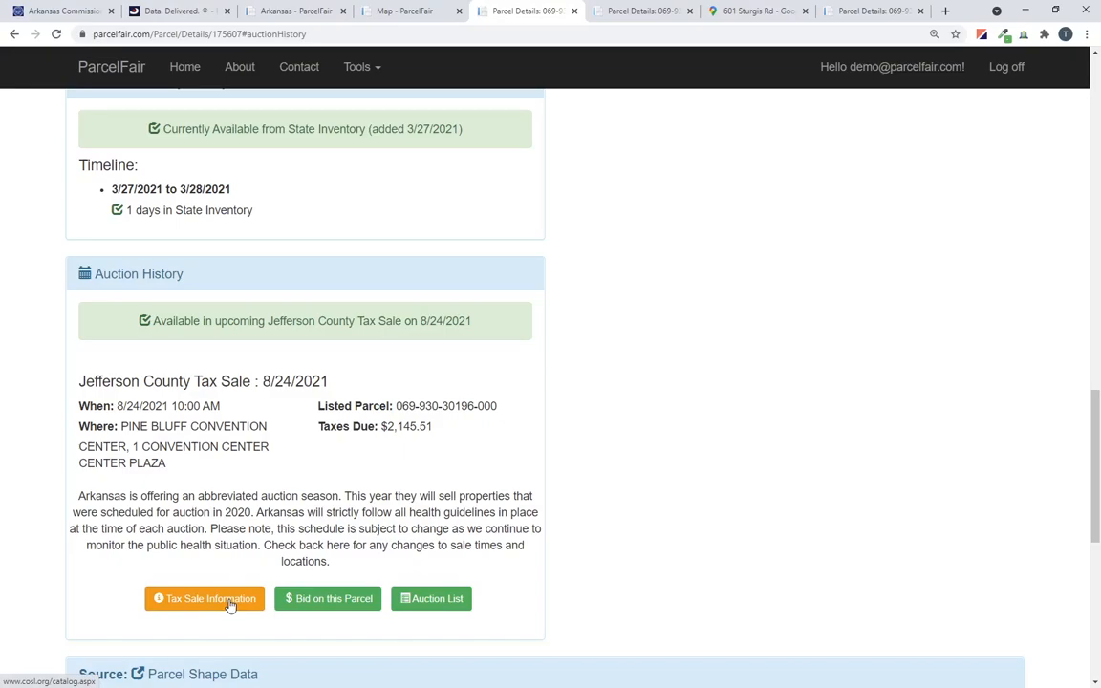
Go through Tax Sale Information to the COSL Jefferson County 8/24/2021 auction list.
left_click(204, 598)
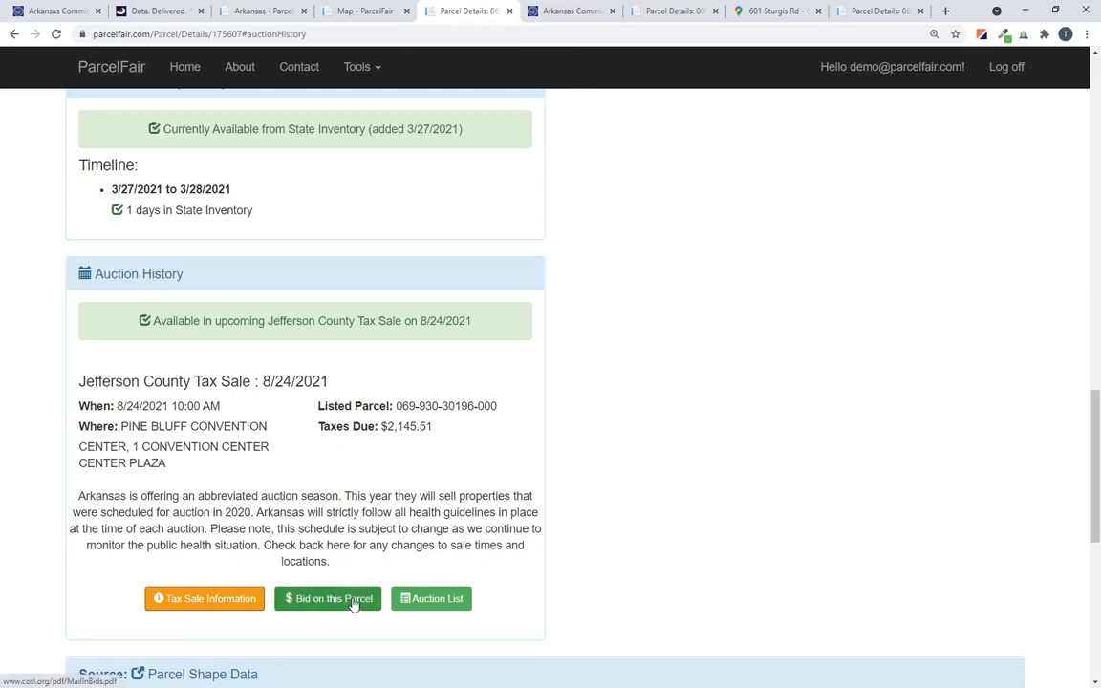
mouse_move(328, 598)
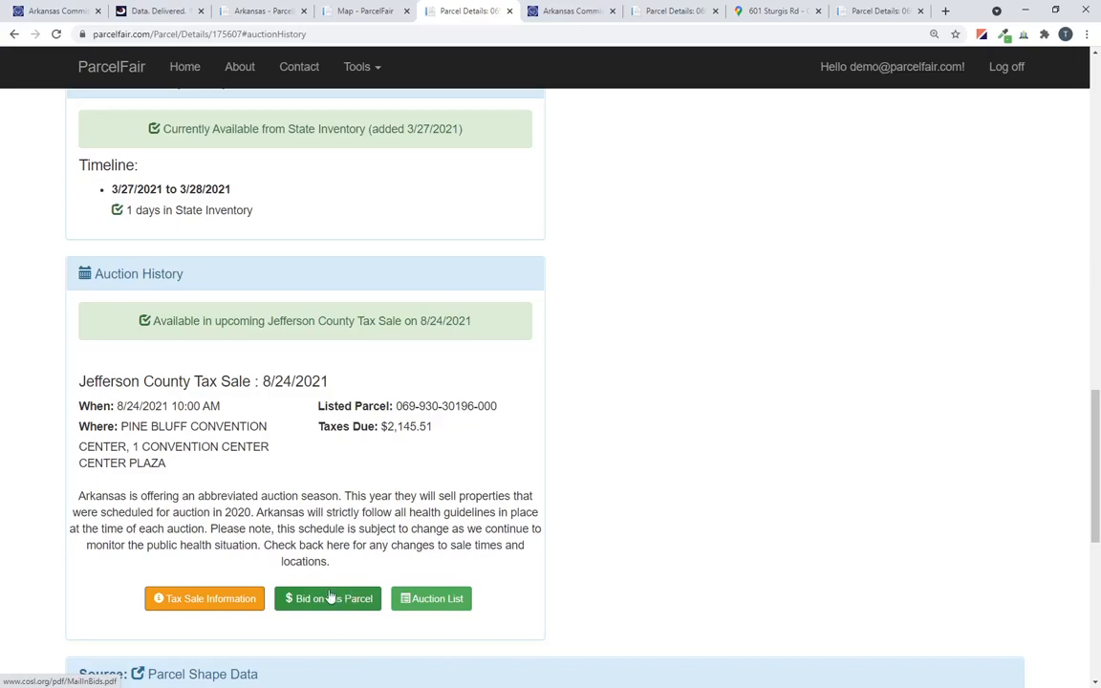
mouse_move(339, 599)
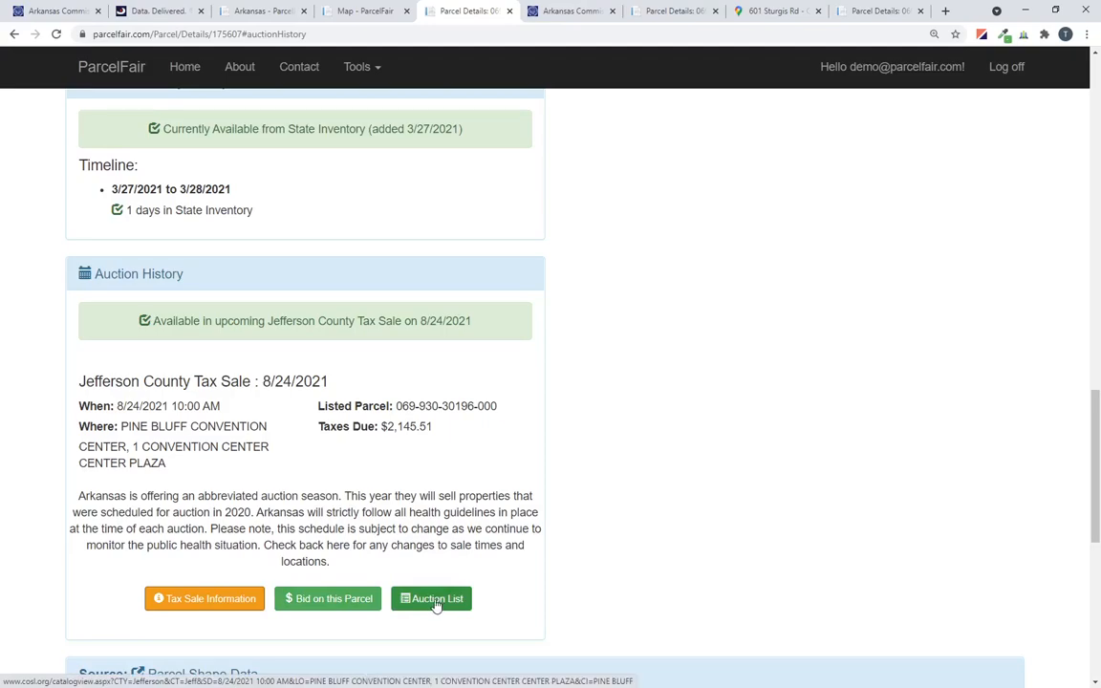
left_click(431, 598)
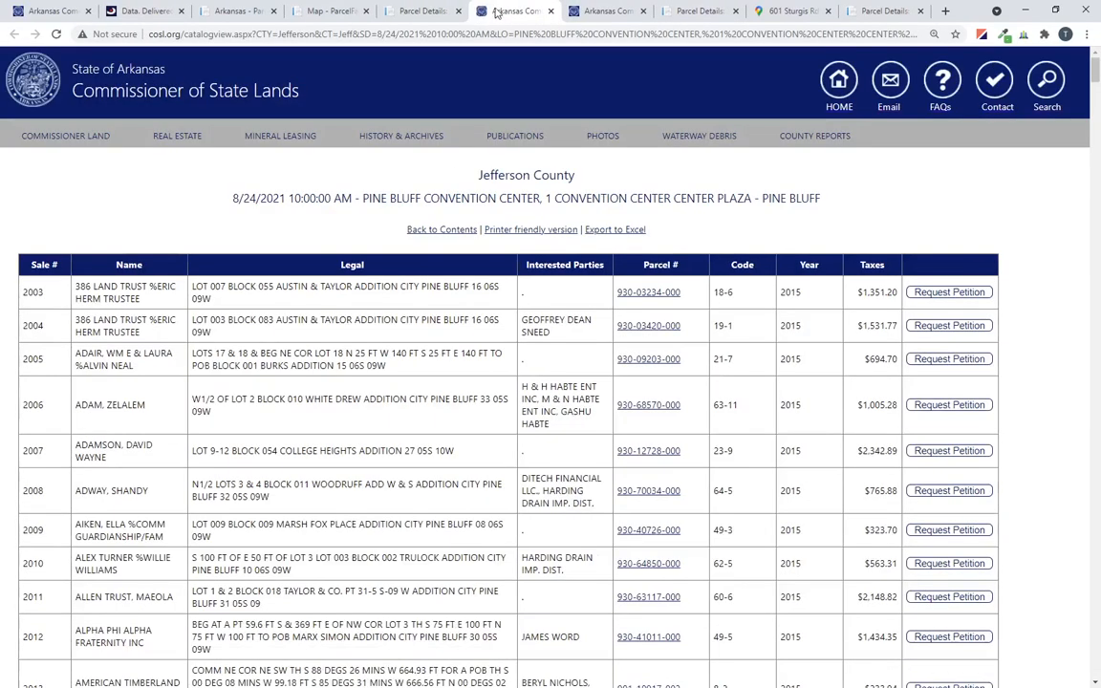